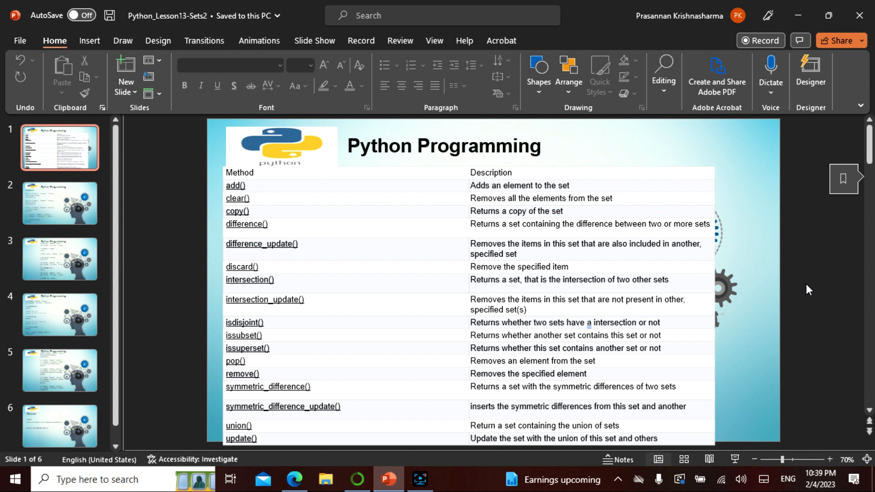
mouse_move(745, 295)
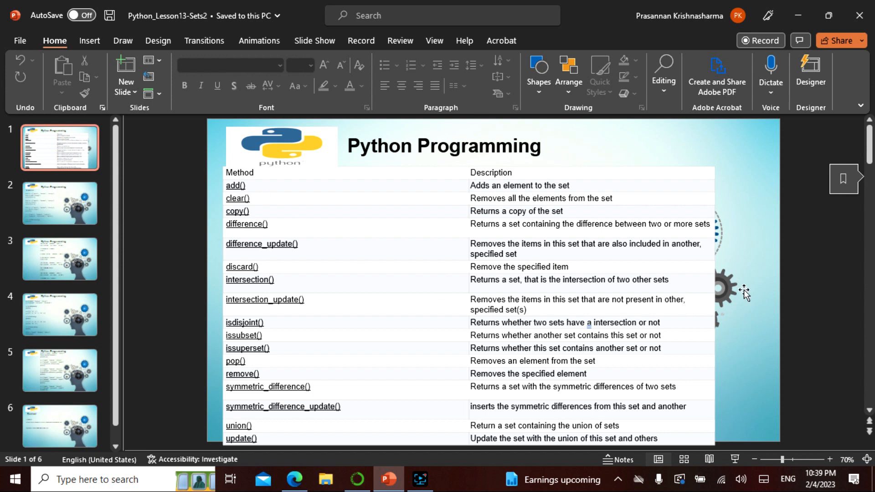
mouse_move(857, 370)
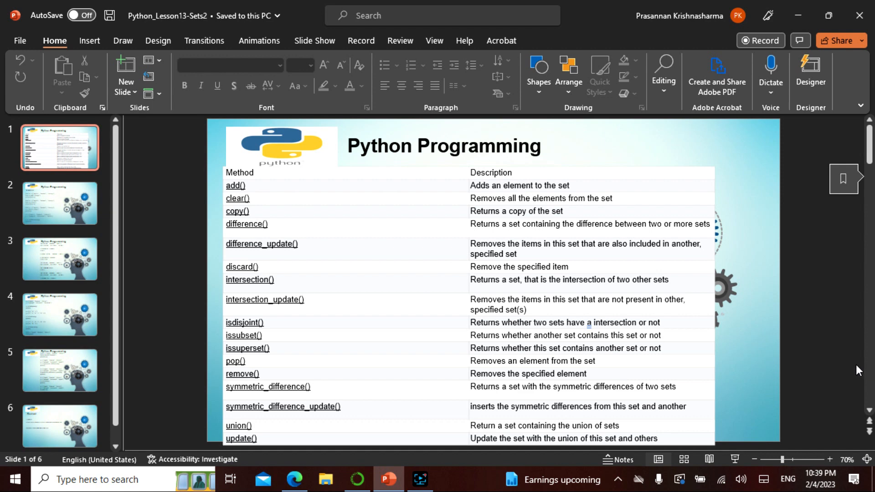
mouse_move(40, 309)
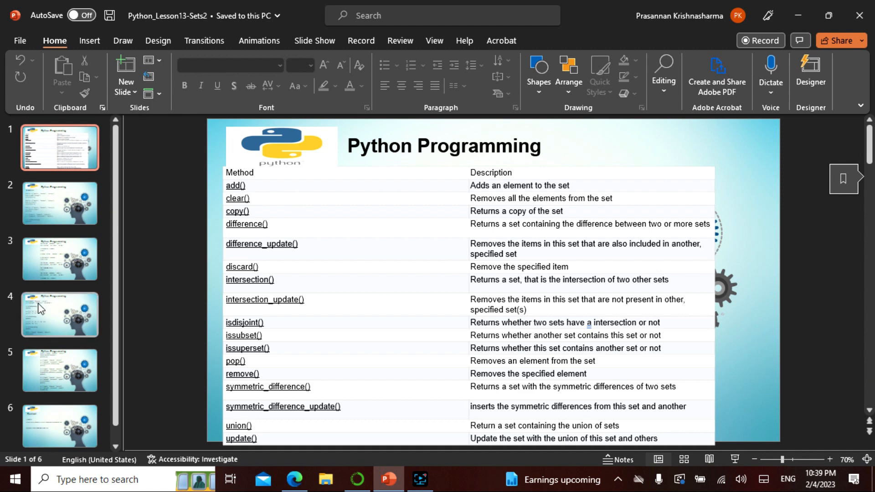
Step: Go to slide 2 with the Set Methods code and copy the add() example
left_click(60, 203)
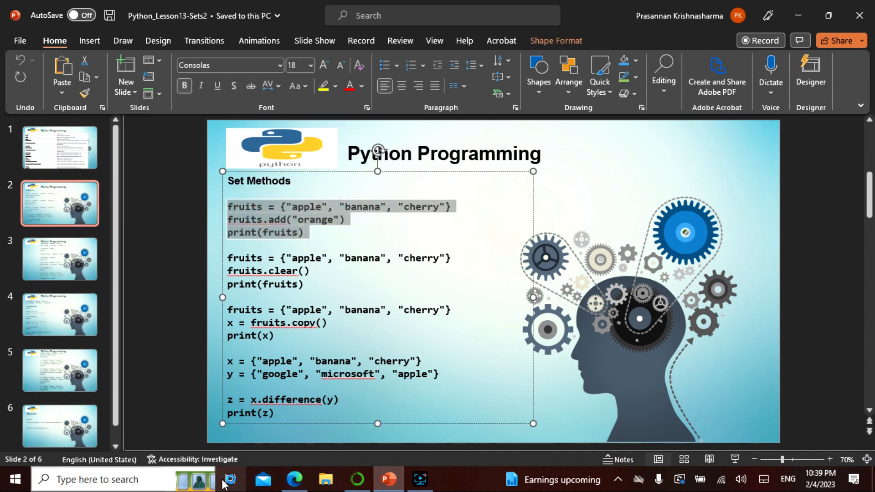
Step: Run the add() and clear() set examples as new notebook cells, showing their printed output
left_click(295, 478)
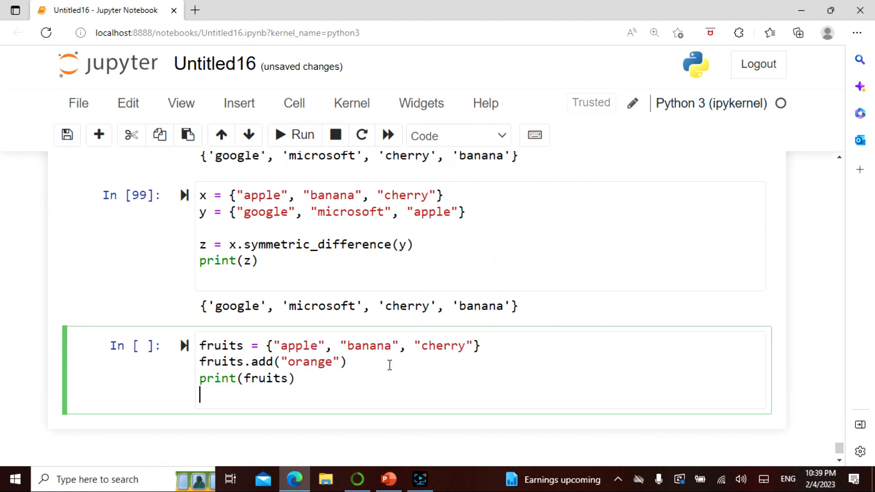
scroll("down", 3)
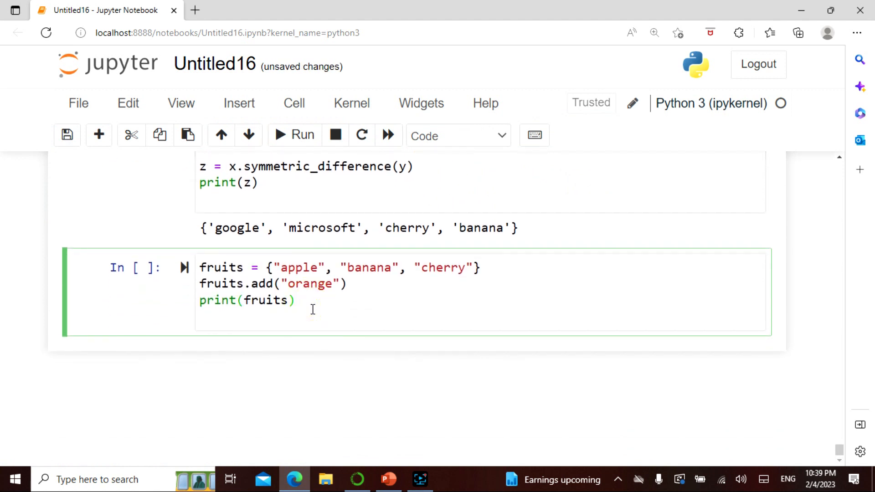
left_click(294, 135)
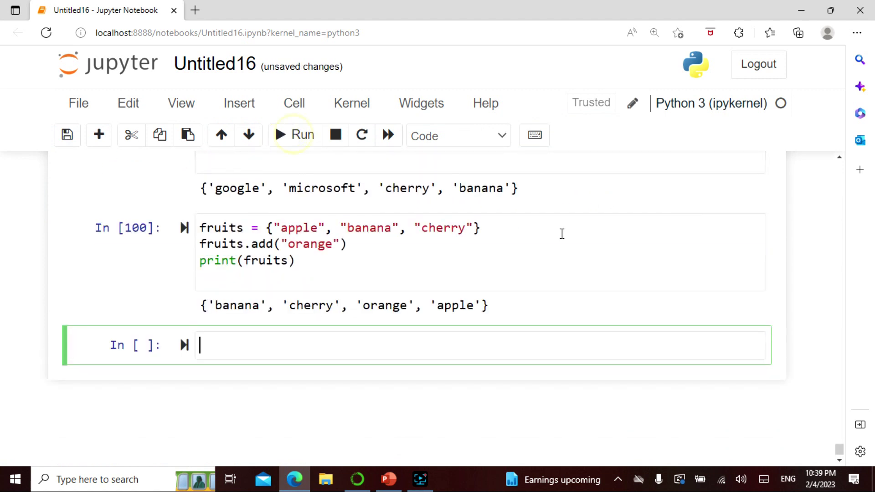
left_click(387, 479)
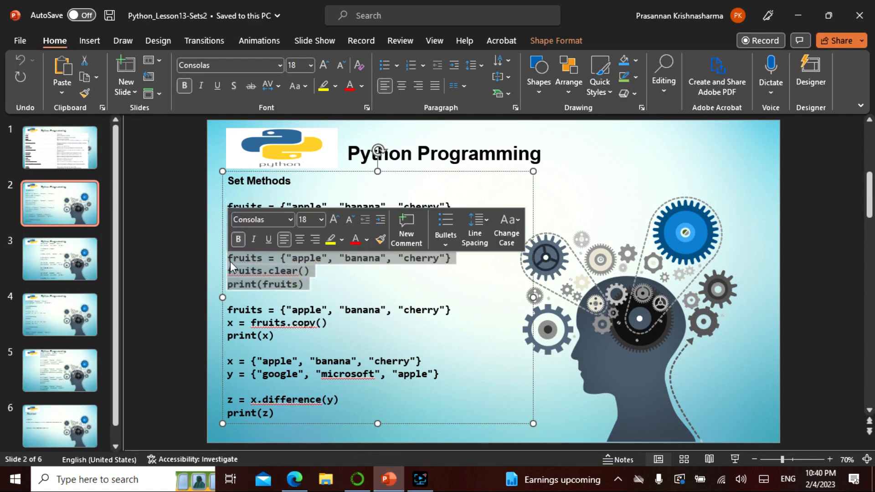
left_click(295, 479)
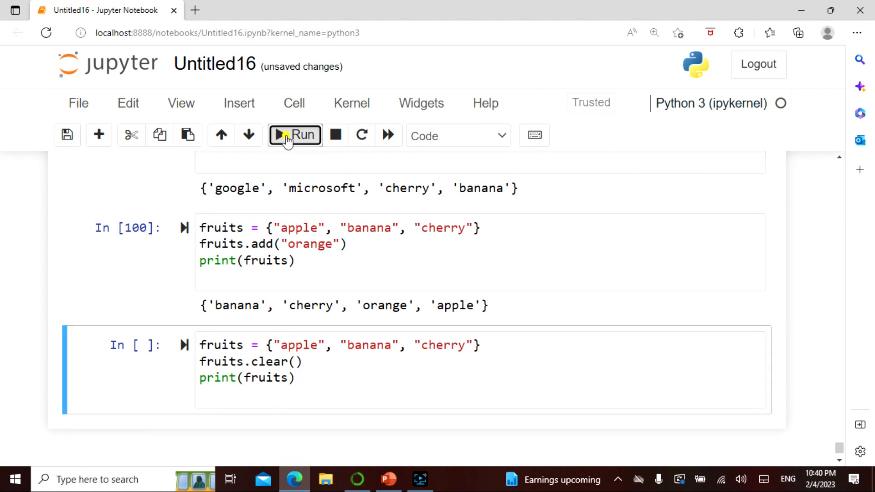
left_click(389, 478)
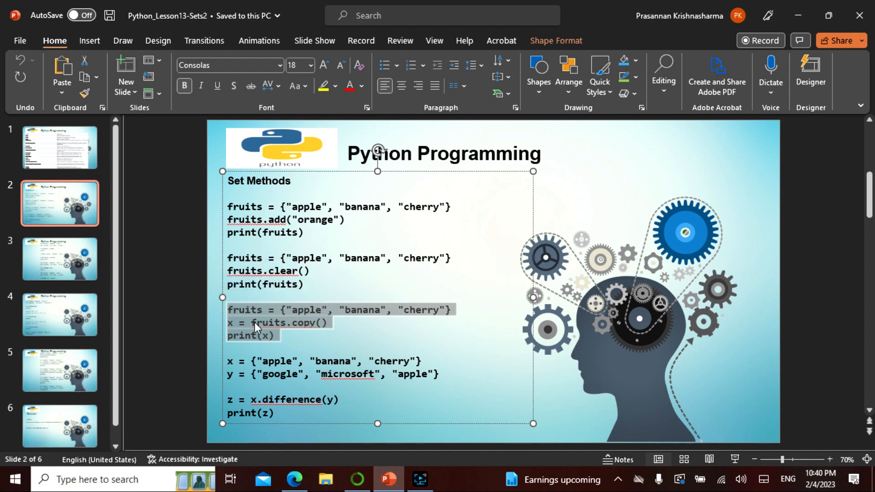
Step: Run the copy() set example in a new cell
left_click(295, 479)
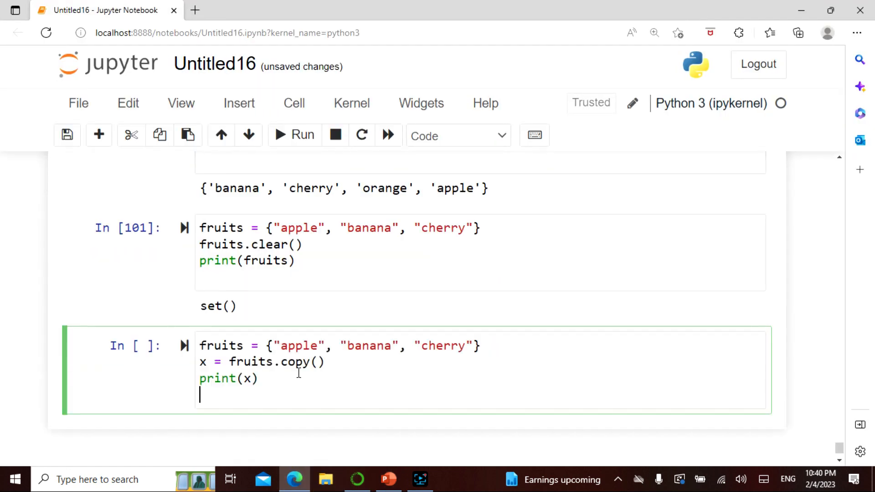
left_click(295, 135)
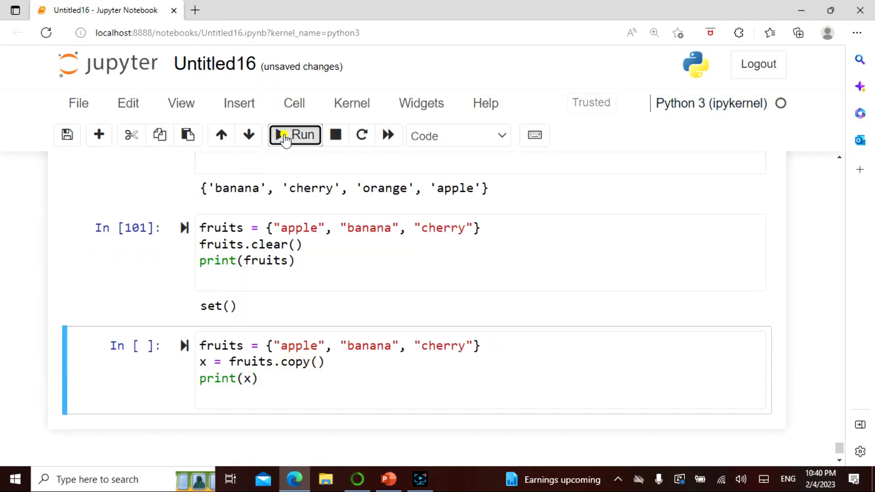
left_click(295, 135)
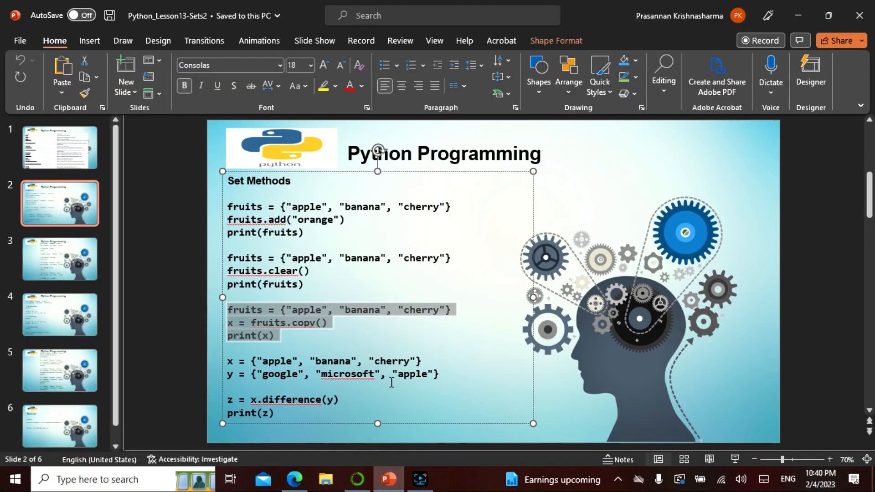
mouse_move(322, 397)
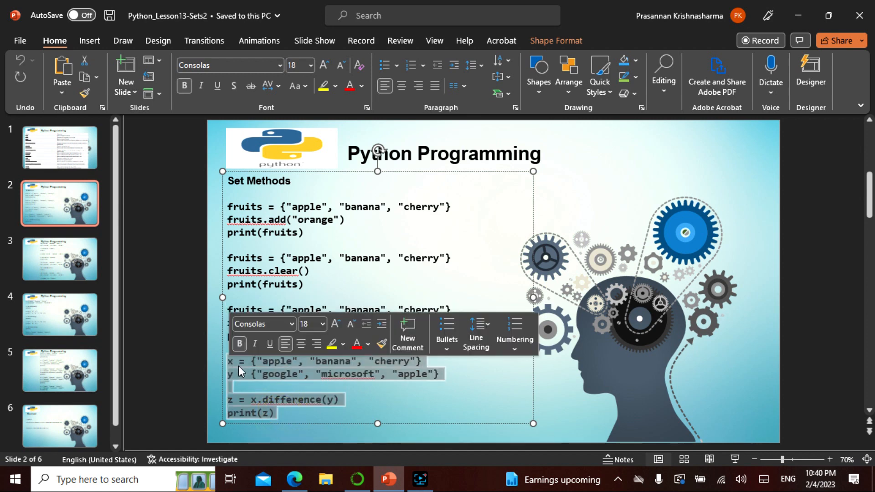
Step: Run the x.difference(y) cell, printing {'banana', 'cherry'}
left_click(295, 478)
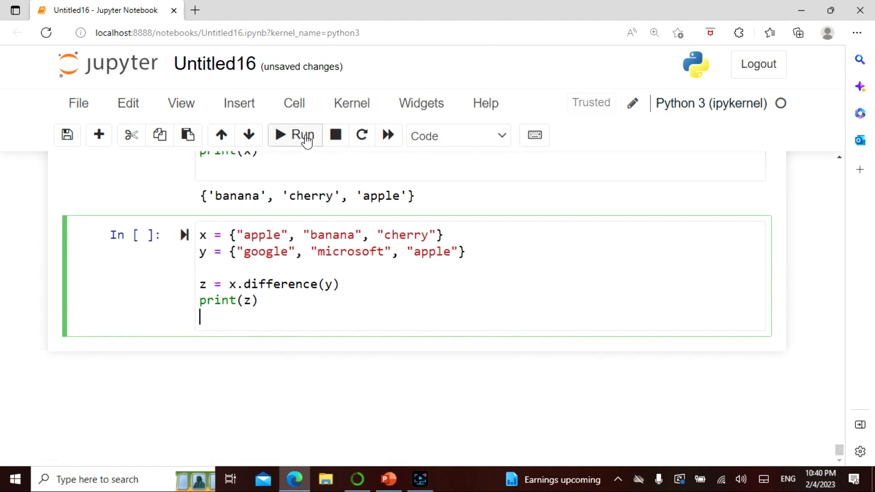
left_click(295, 135)
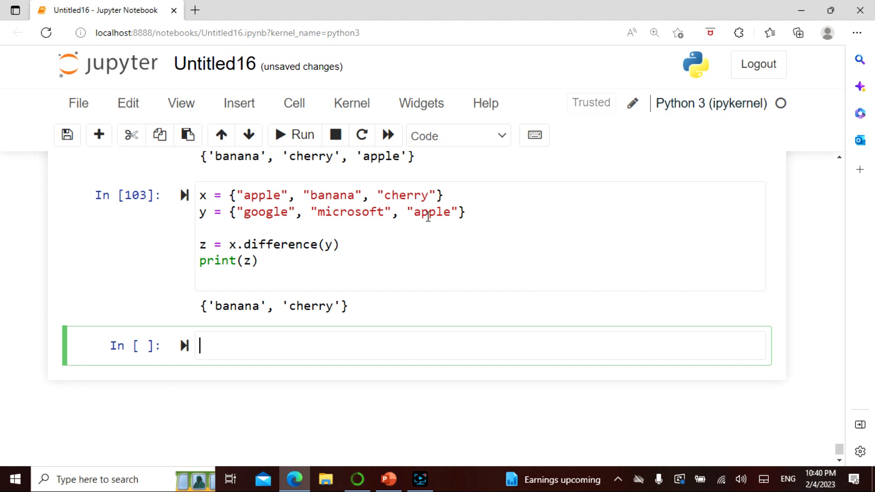
mouse_move(241, 245)
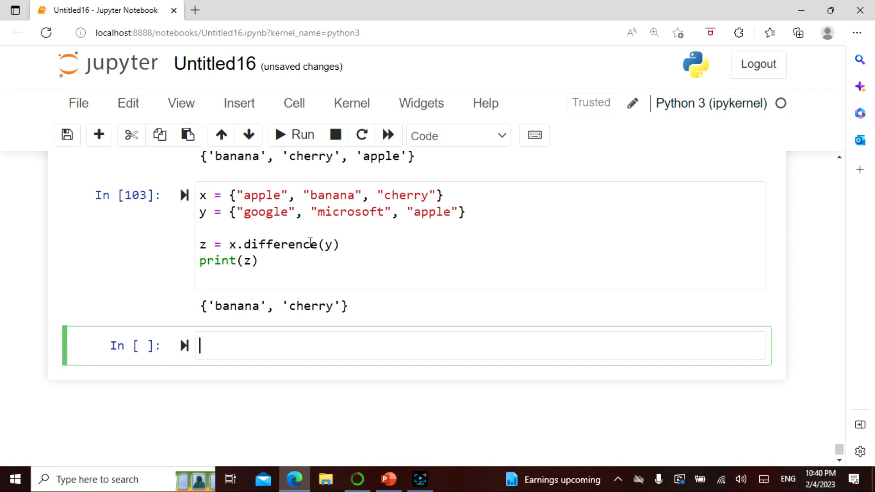
mouse_move(222, 202)
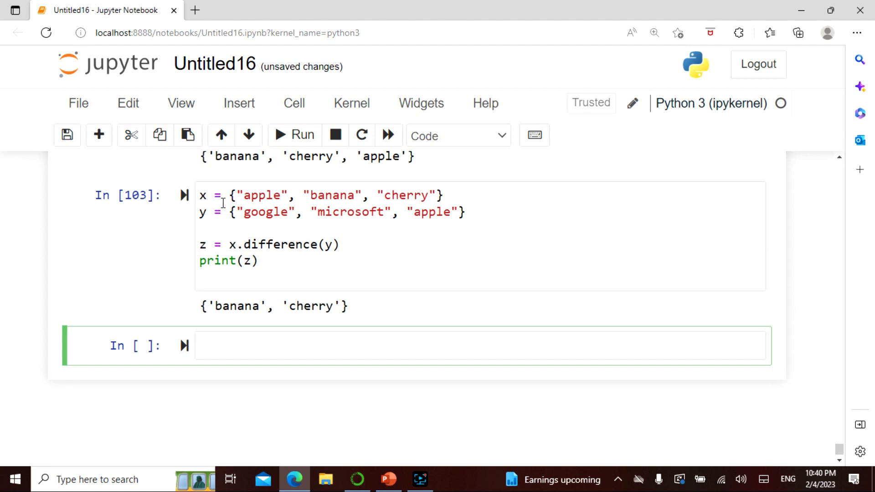
mouse_move(375, 217)
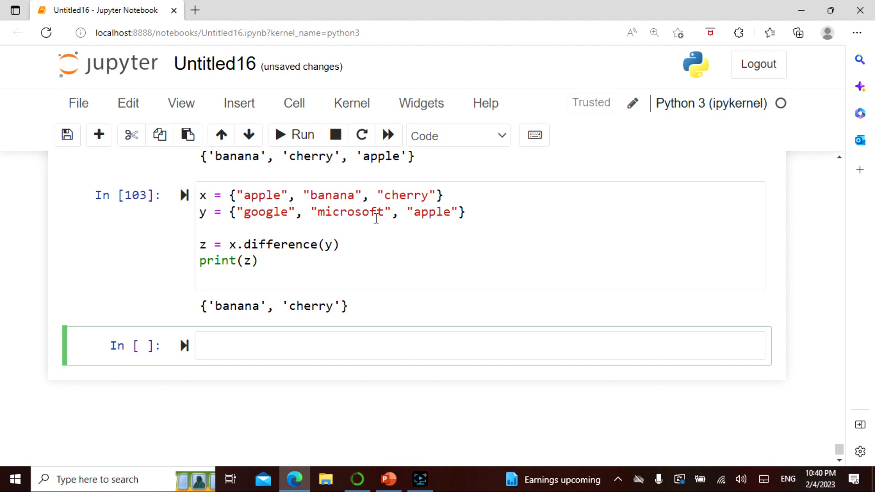
mouse_move(367, 212)
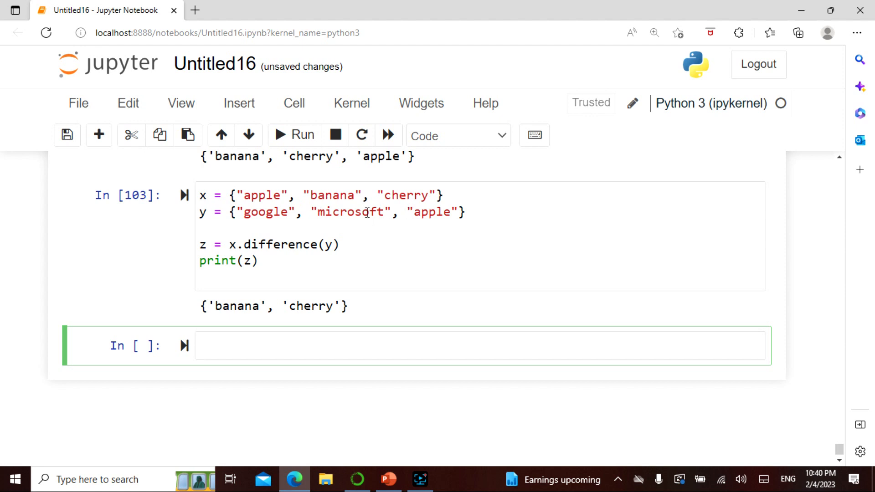
mouse_move(474, 253)
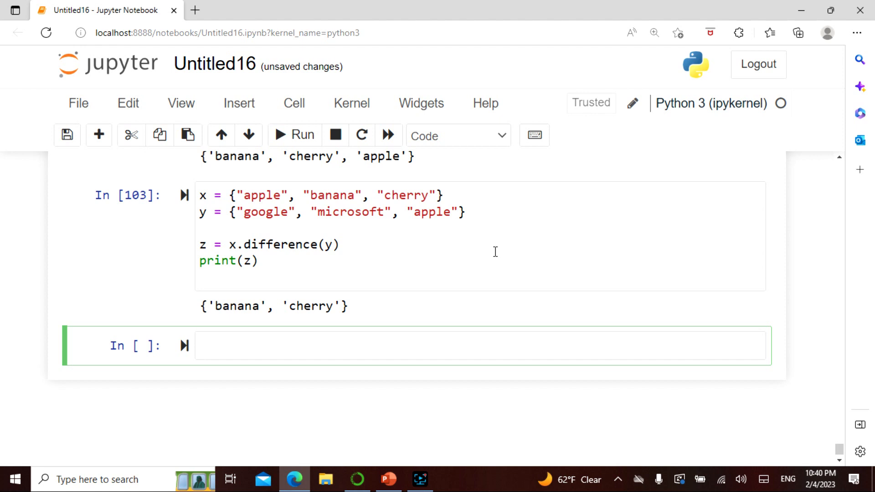
mouse_move(280, 286)
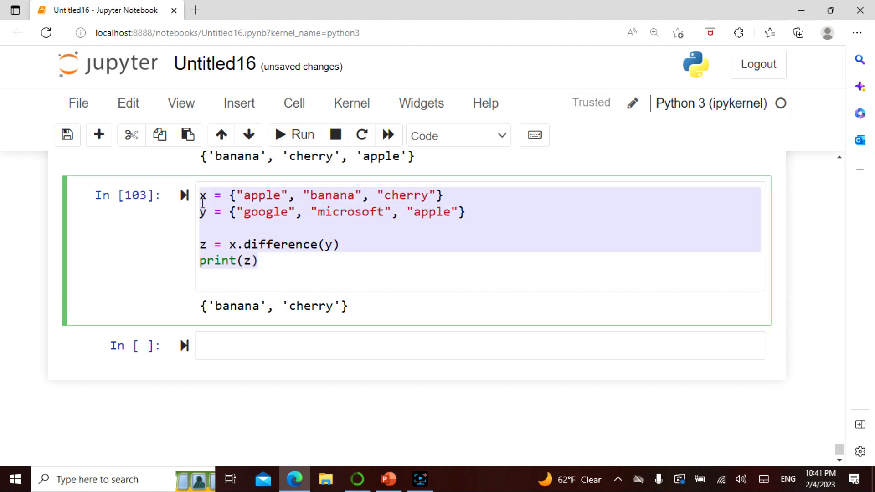
Step: Paste the difference code, change it to y.difference(x) and run it, printing {'google', 'microsoft'}
left_click(272, 345)
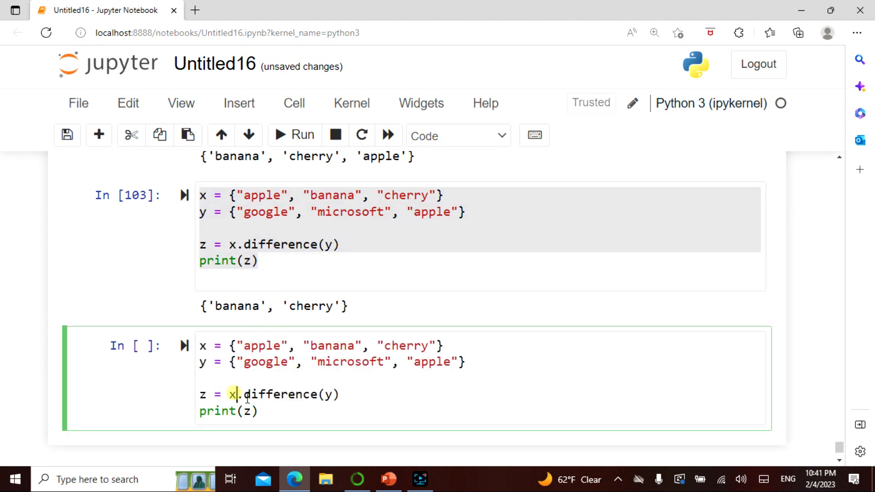
type("y")
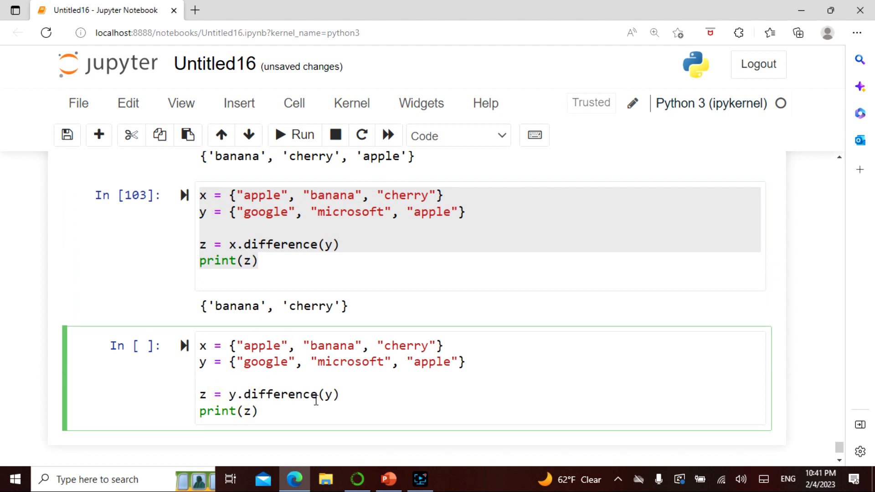
key("Backspace")
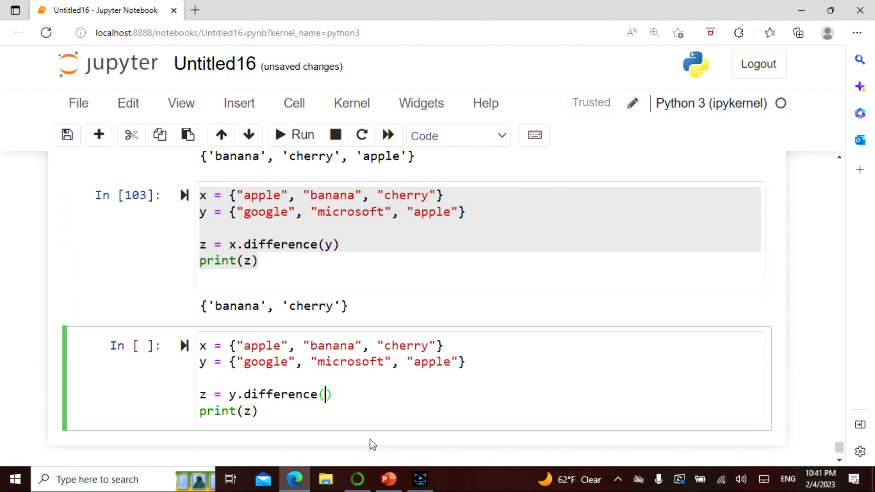
type("x")
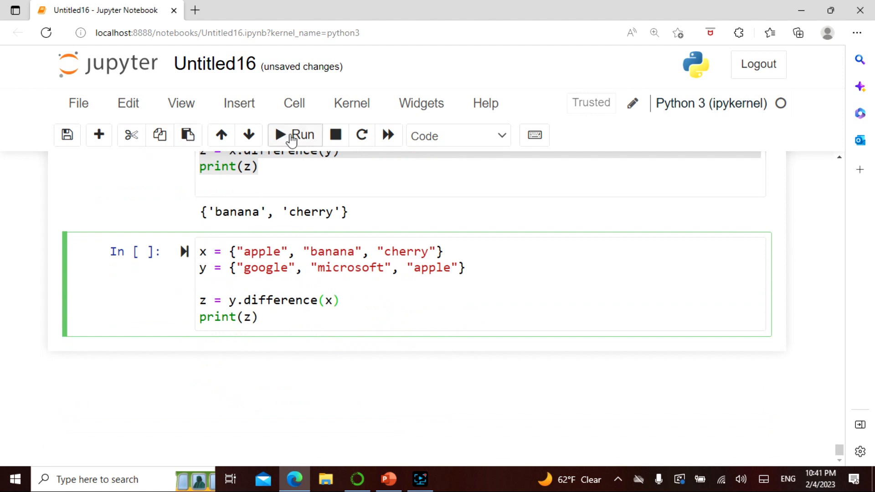
left_click(294, 135)
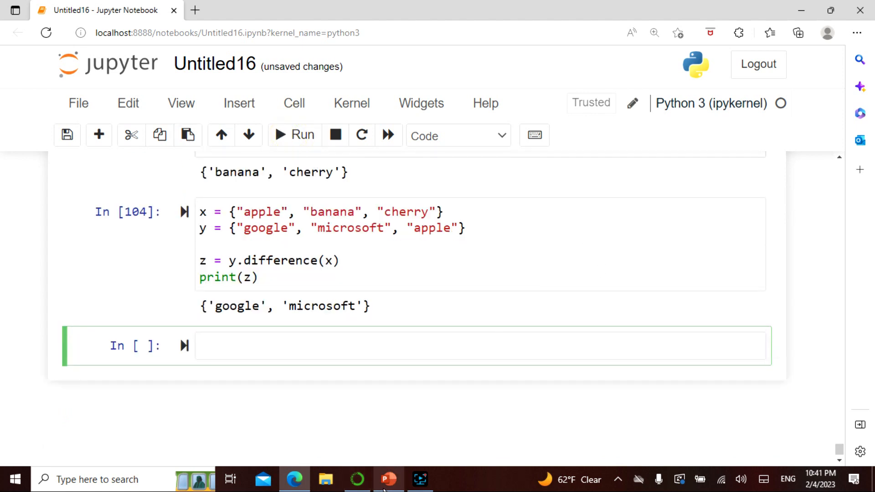
left_click(388, 480)
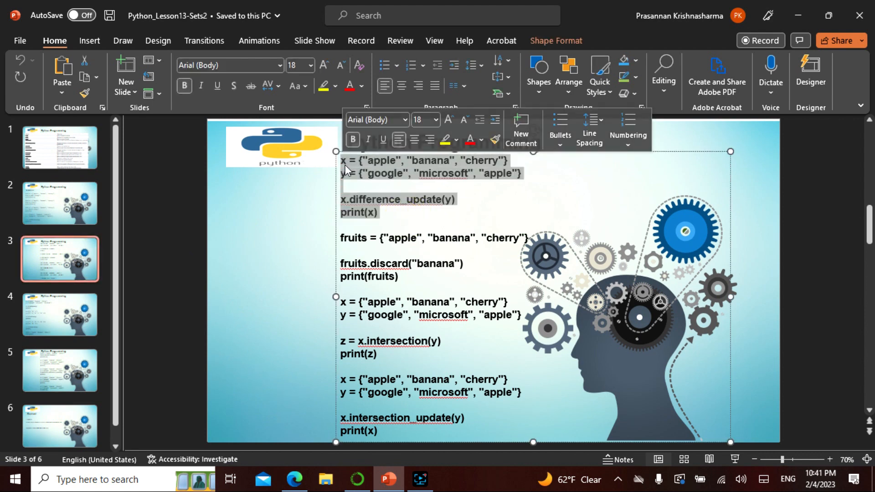
Step: Run the difference_update() and discard() examples in new cells, the latter printing {'cherry', 'apple'}
left_click(294, 480)
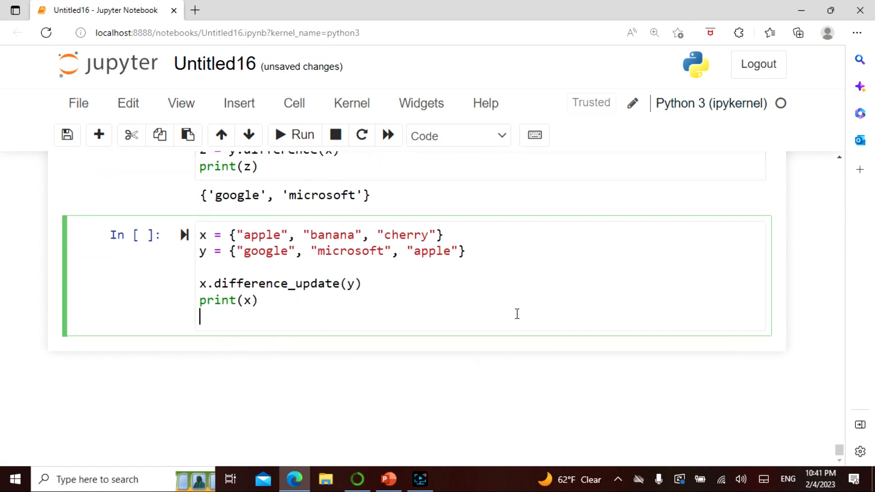
left_click(295, 135)
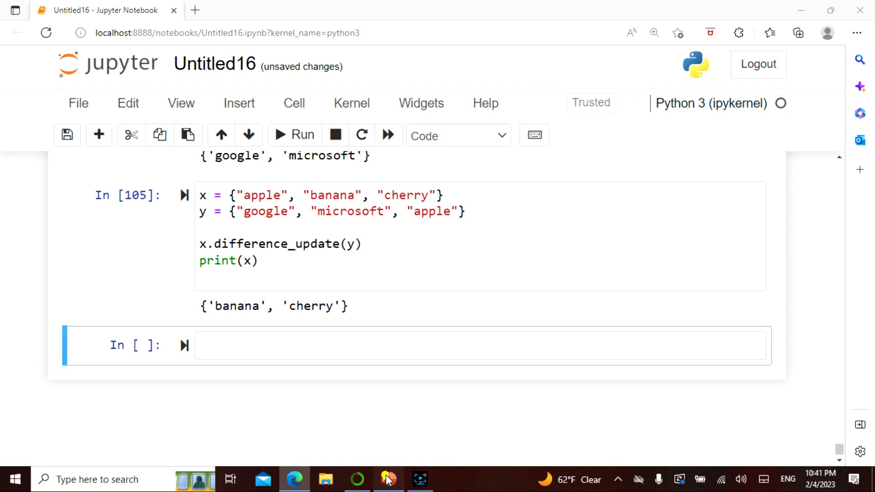
left_click(388, 479)
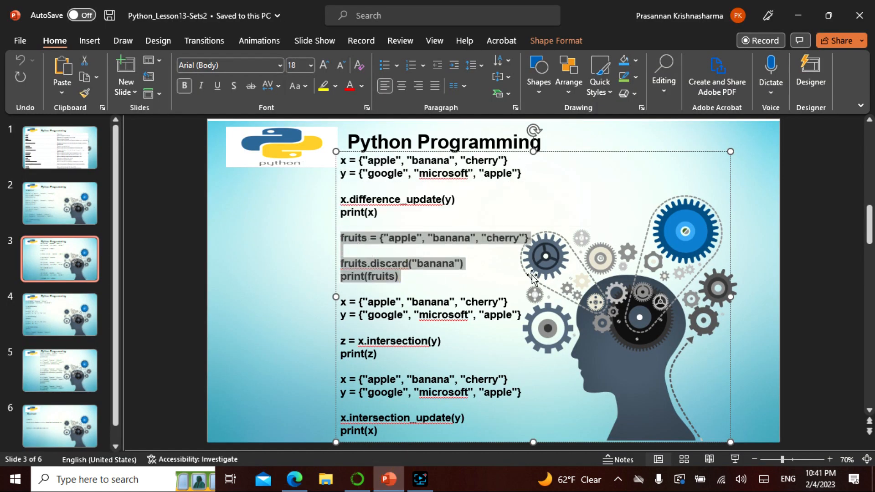
left_click(295, 479)
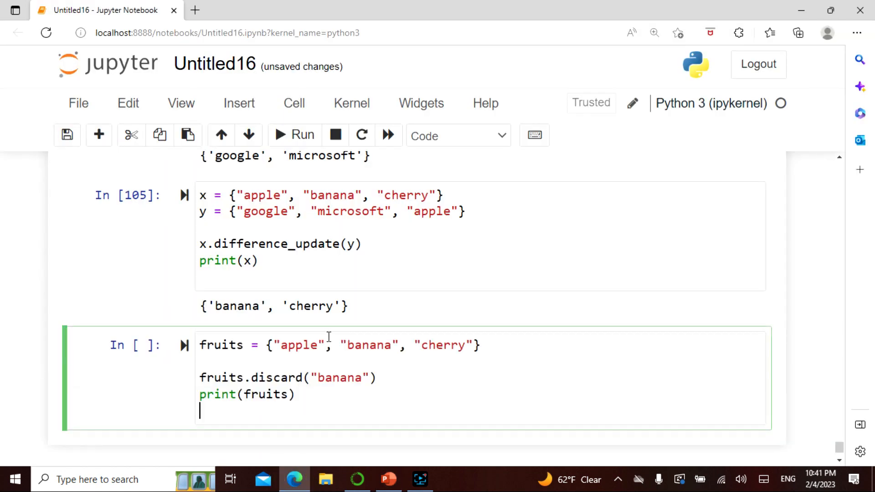
left_click(295, 135)
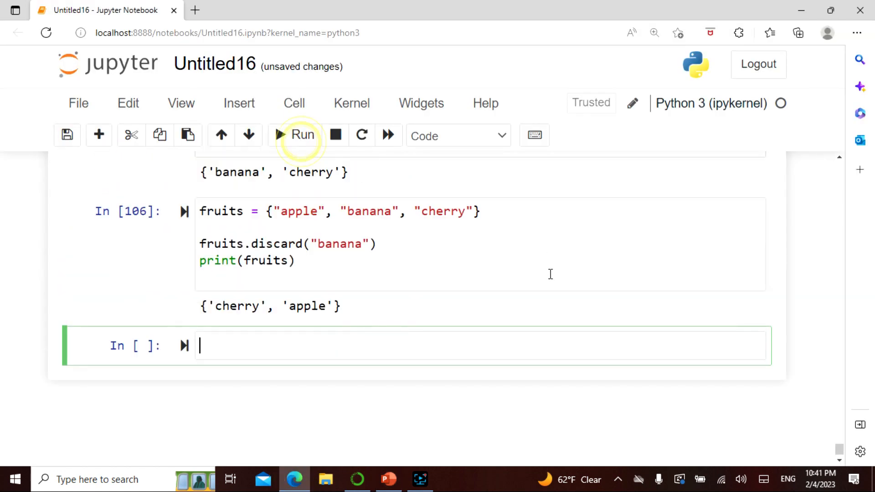
left_click(388, 479)
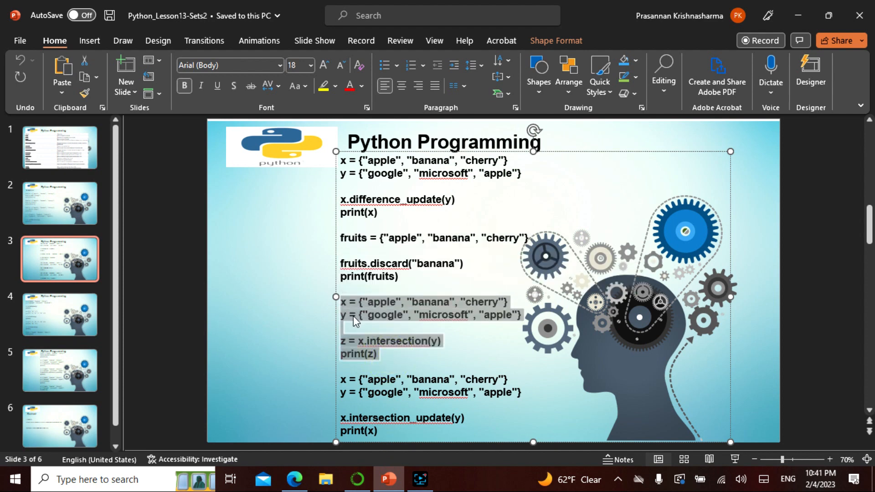
Step: Run the intersection() and intersection_update() examples, each printing {'apple'}
left_click(295, 479)
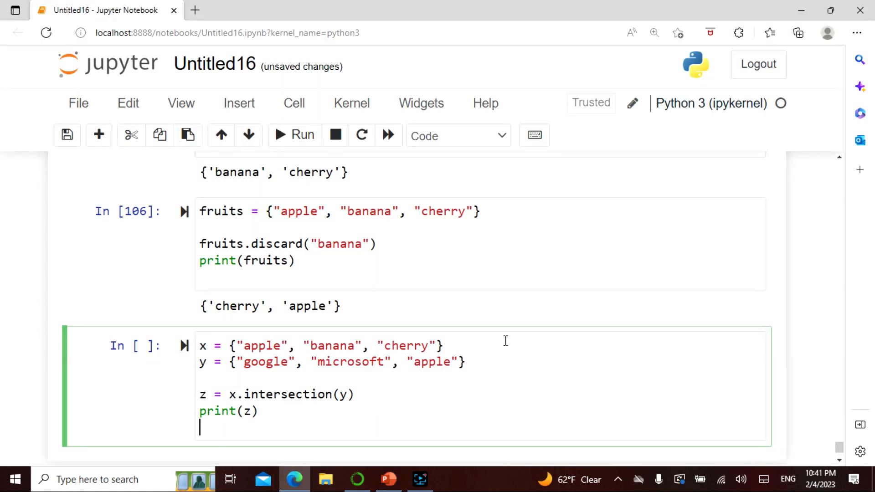
scroll("down", 3)
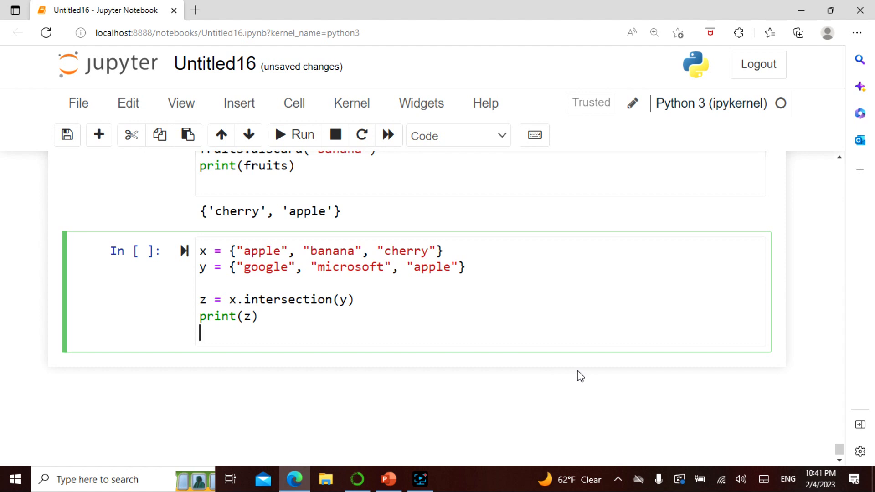
left_click(294, 135)
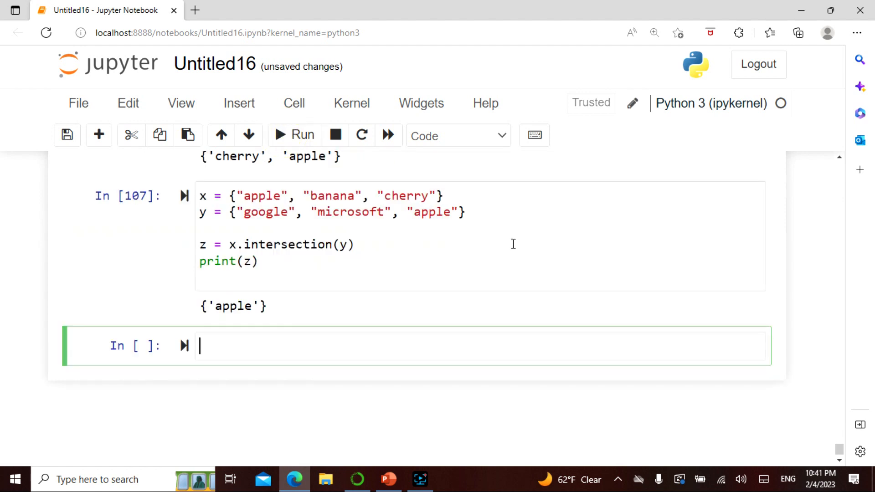
left_click(387, 479)
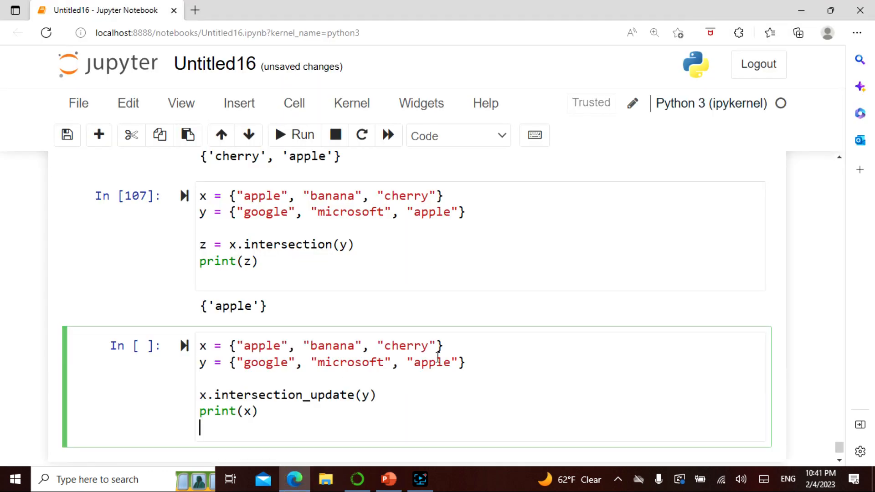
scroll("down", 3)
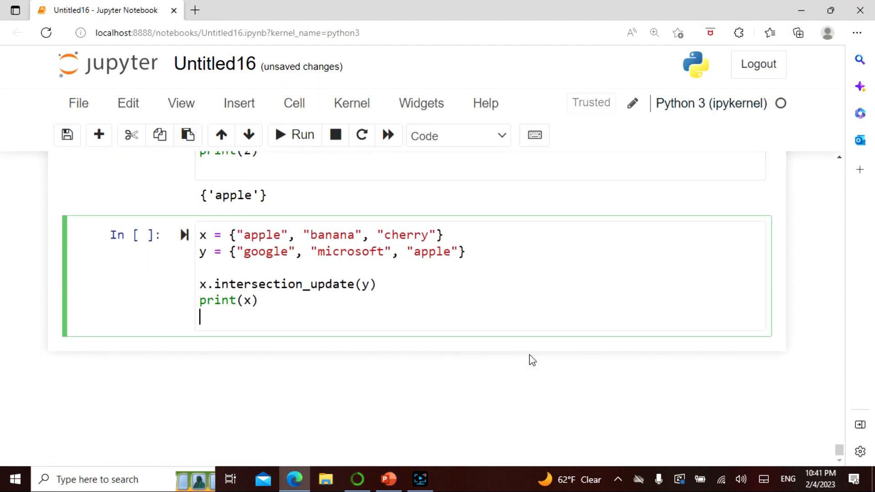
left_click(295, 135)
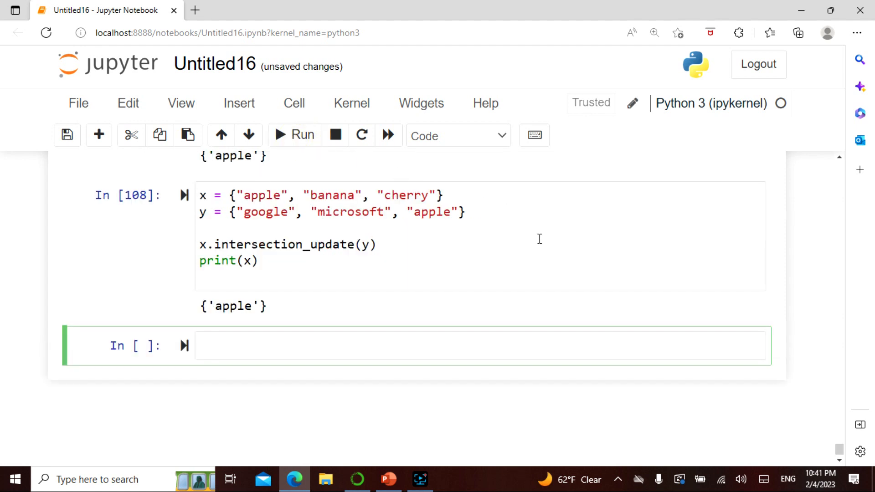
left_click(388, 479)
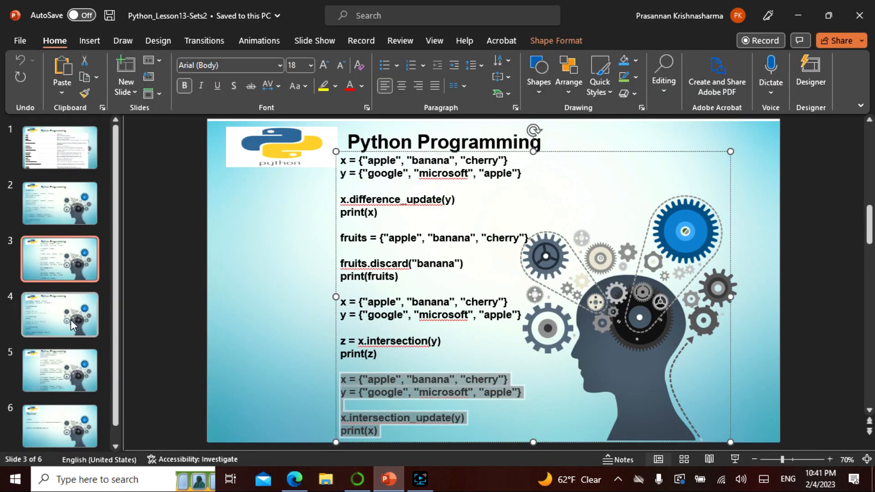
Step: Run the isdisjoint() example from slide 4 on the fruit and company sets, printing True
left_click(60, 315)
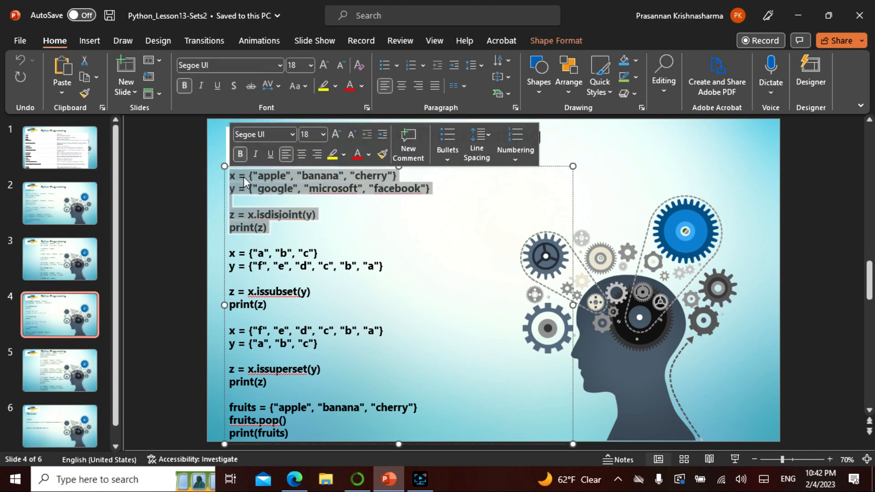
left_click(294, 480)
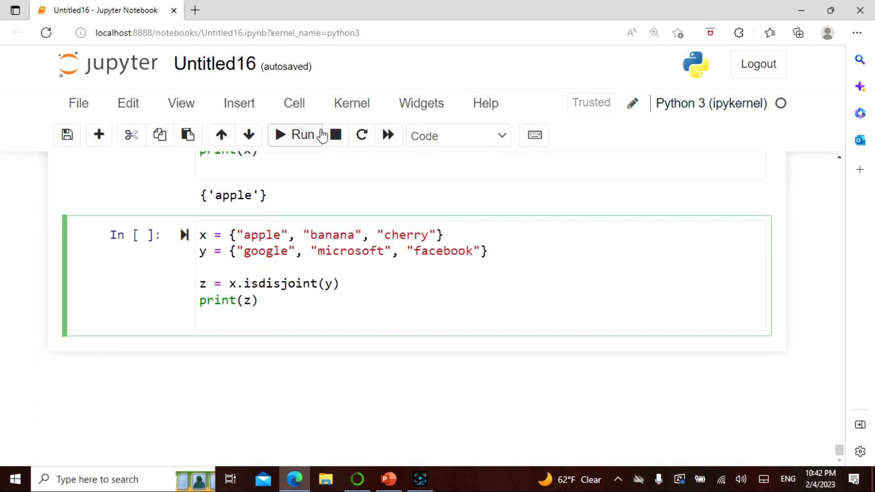
left_click(295, 134)
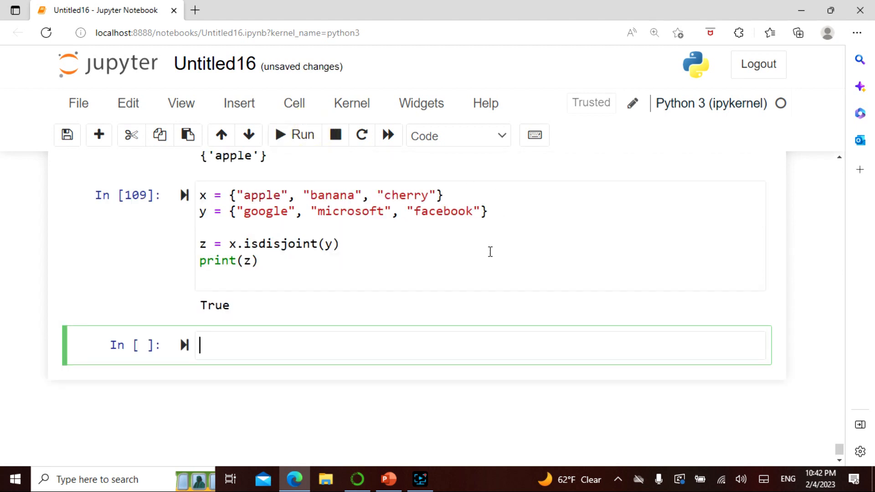
mouse_move(535, 314)
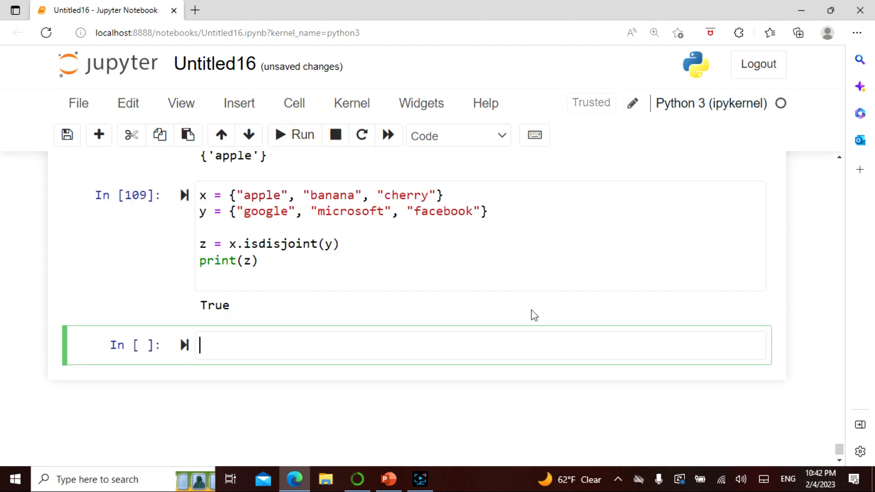
mouse_move(295, 223)
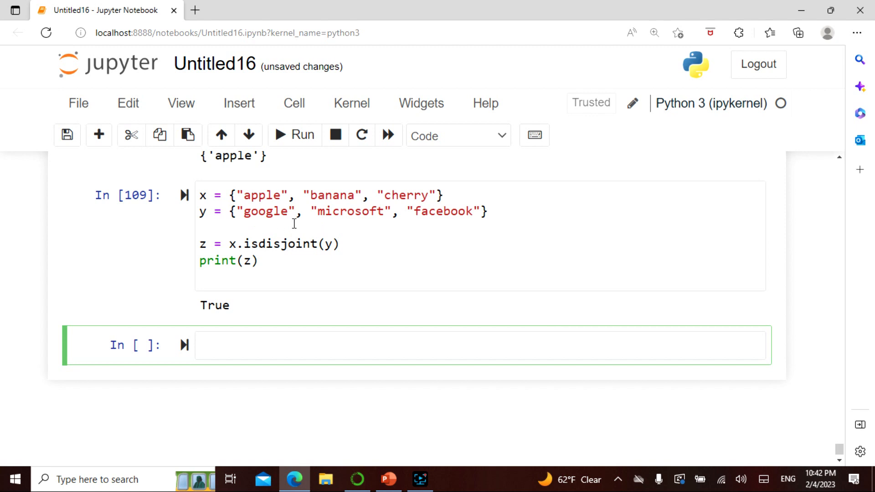
mouse_move(365, 229)
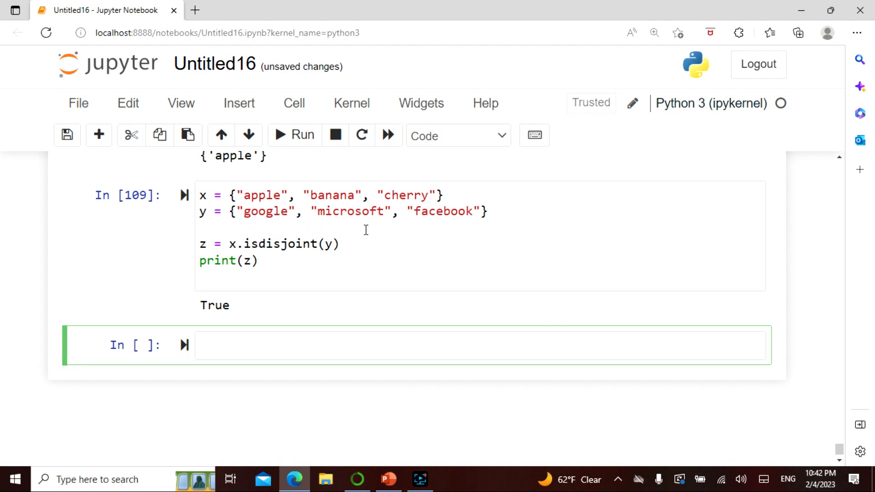
mouse_move(381, 457)
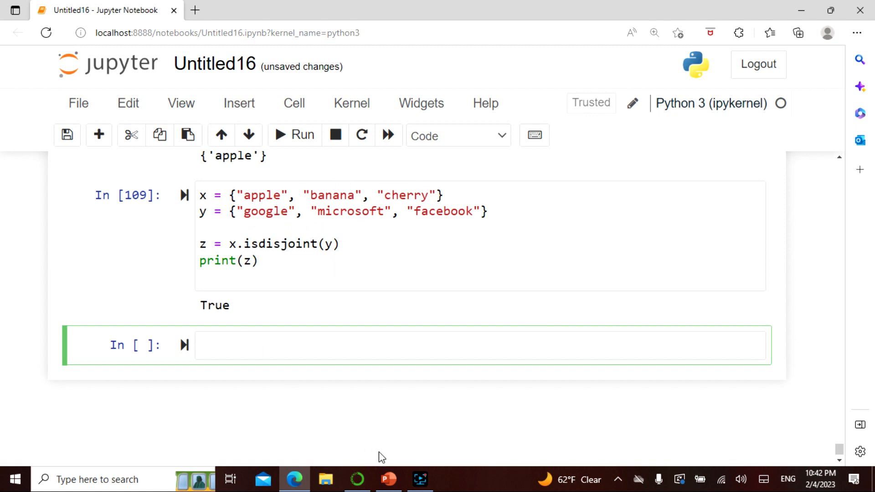
left_click(388, 479)
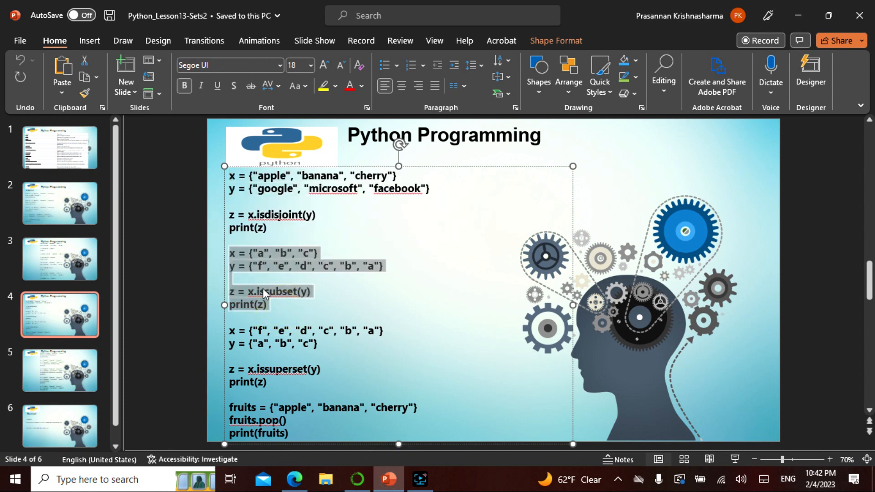
Step: Run the issubset() and issuperset() letter-set examples in new cells, each printing True
left_click(294, 479)
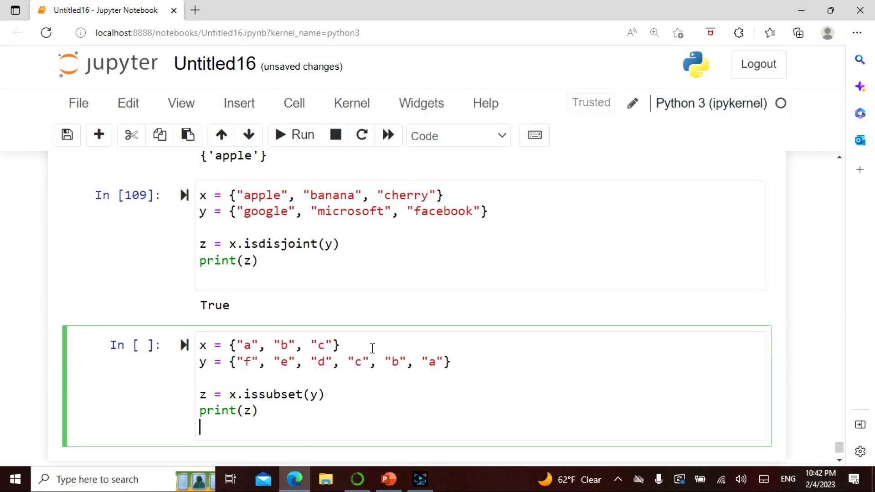
scroll("down", 3)
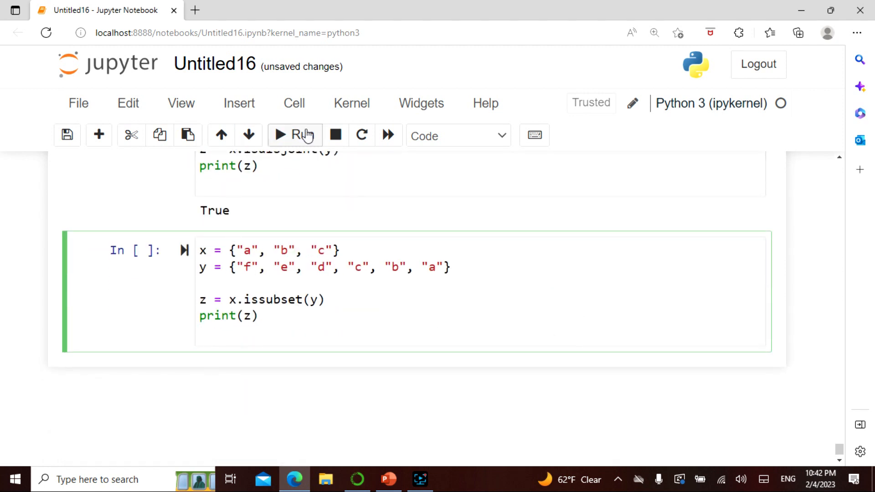
left_click(294, 135)
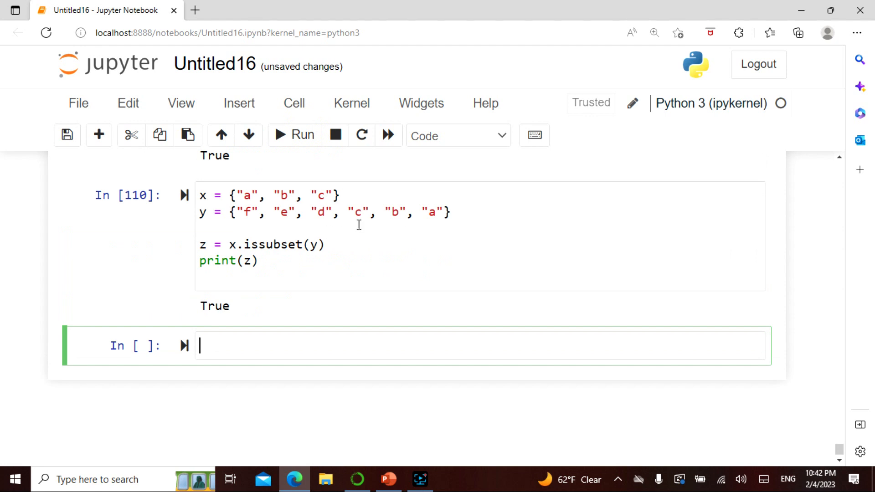
mouse_move(306, 186)
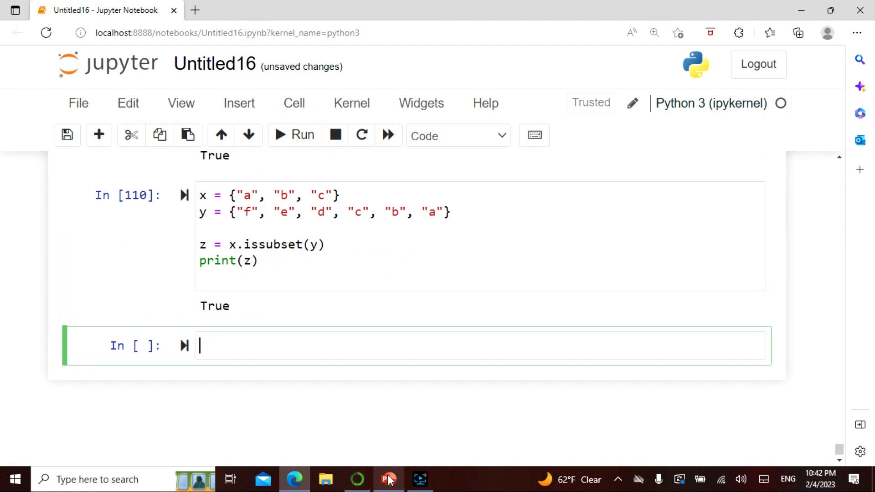
left_click(388, 479)
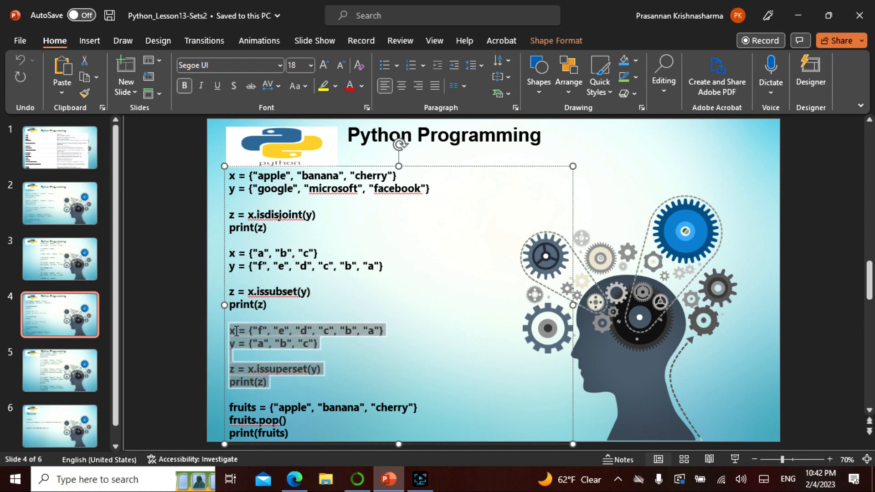
left_click(295, 478)
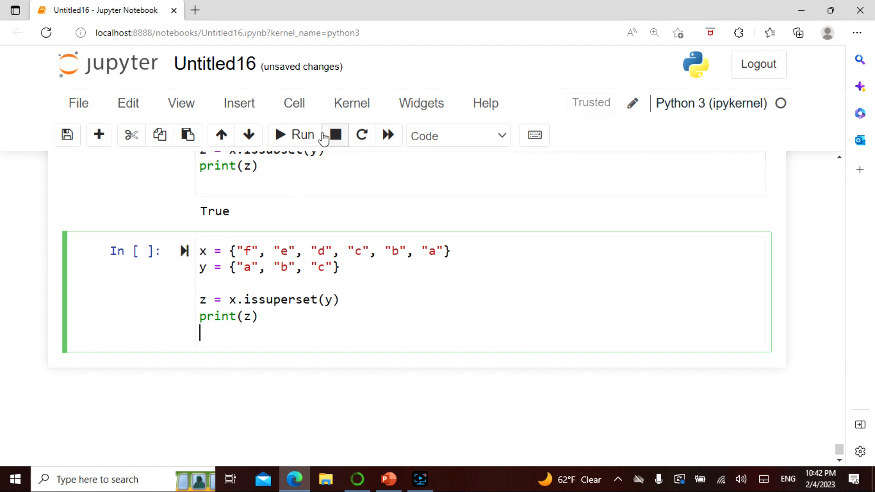
mouse_move(321, 245)
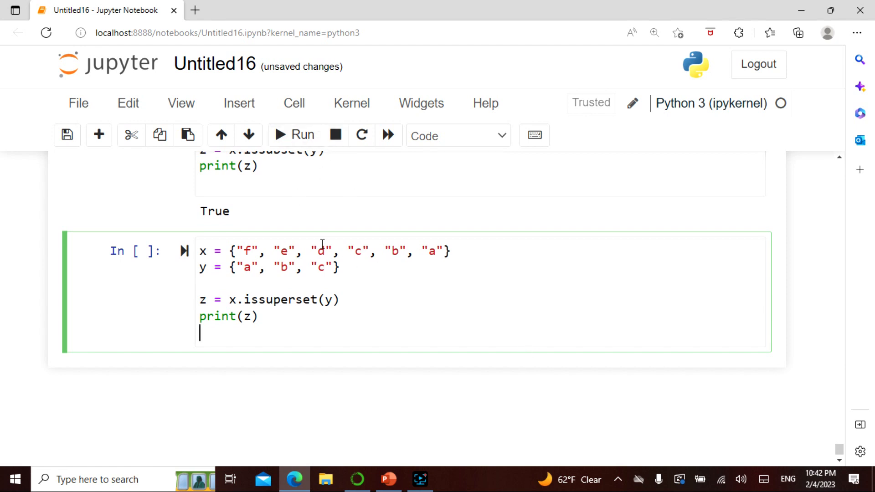
left_click(295, 135)
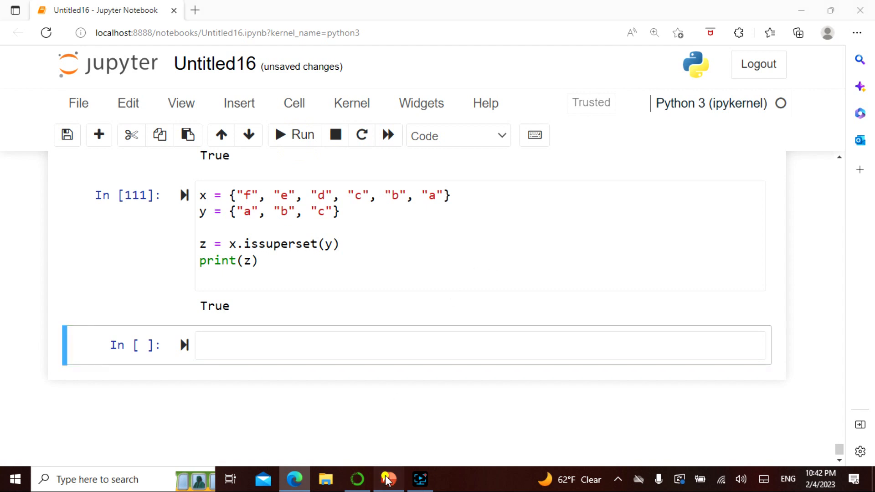
left_click(388, 479)
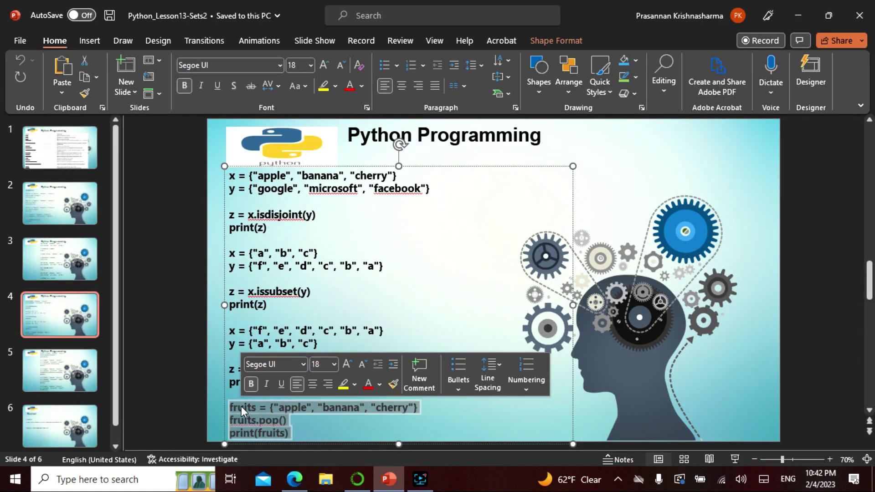
Step: Run the fruits pop() cell, printing {'cherry', 'apple'}
left_click(295, 479)
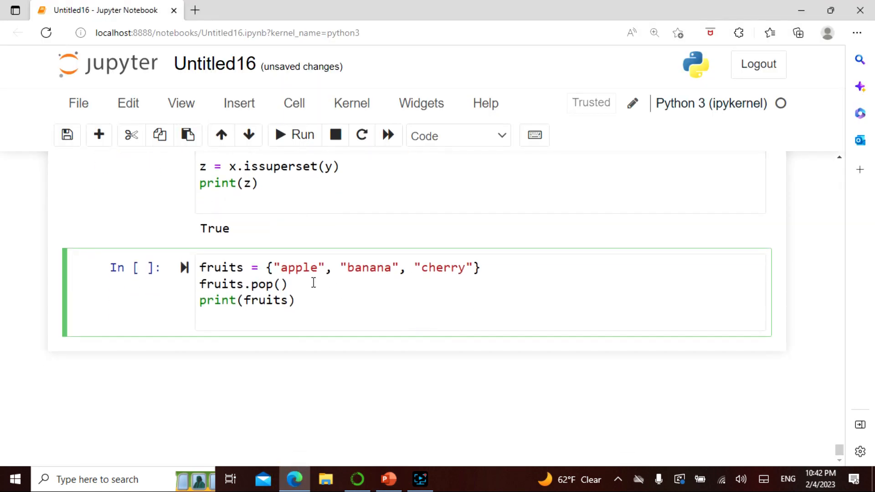
left_click(294, 135)
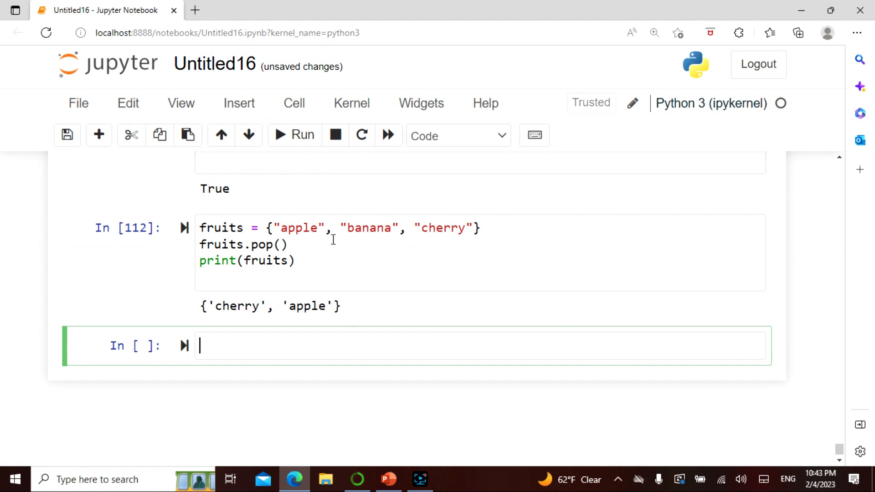
mouse_move(389, 418)
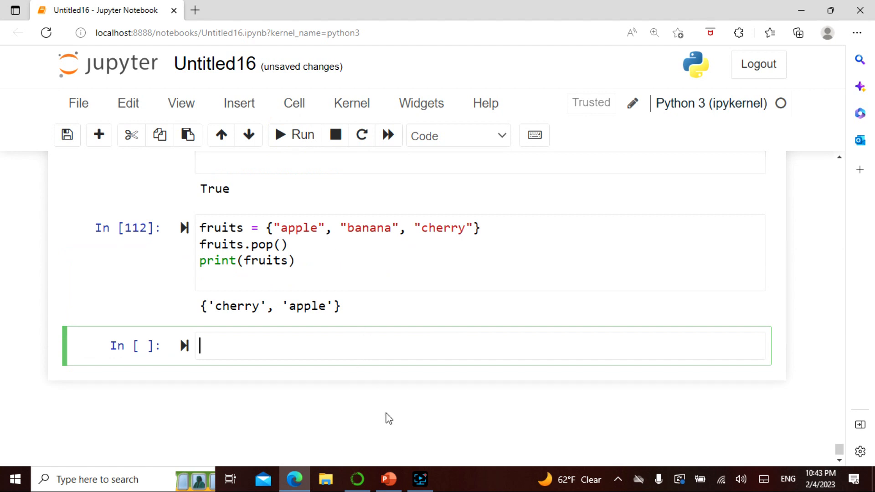
left_click(388, 479)
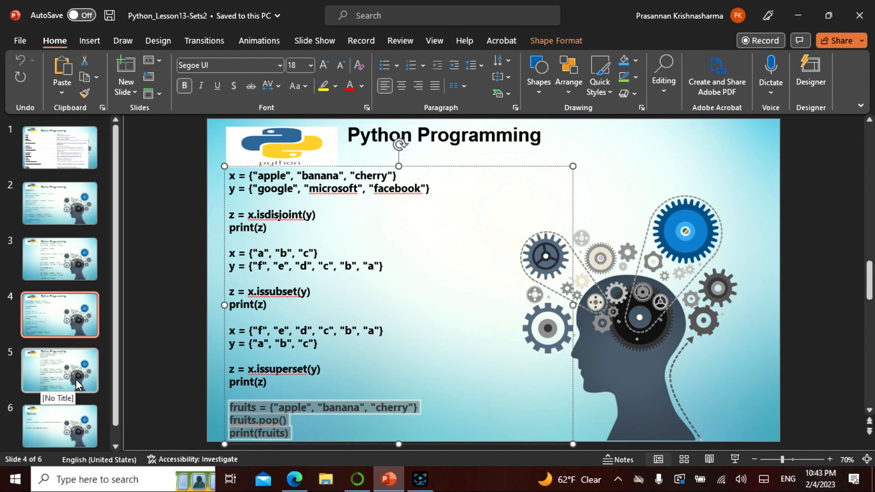
Step: Run the remove('banana') example from slide 5 and paste the symmetric_difference code into a new cell
left_click(61, 370)
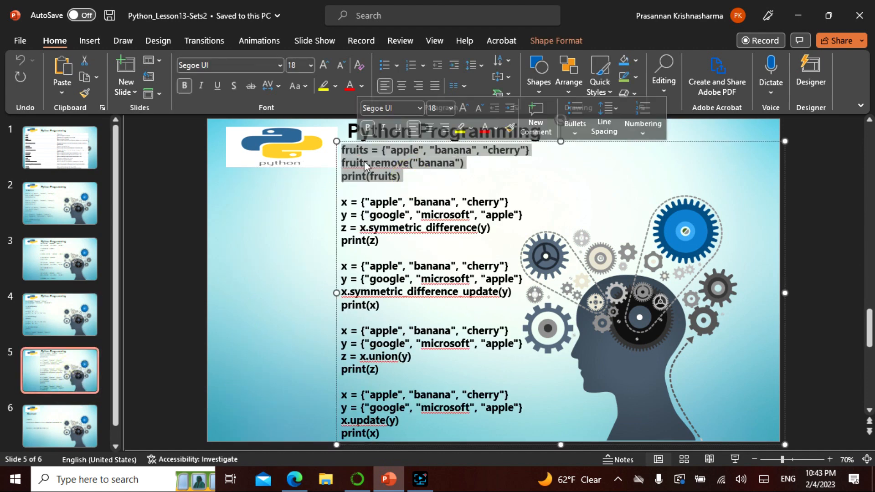
left_click(295, 479)
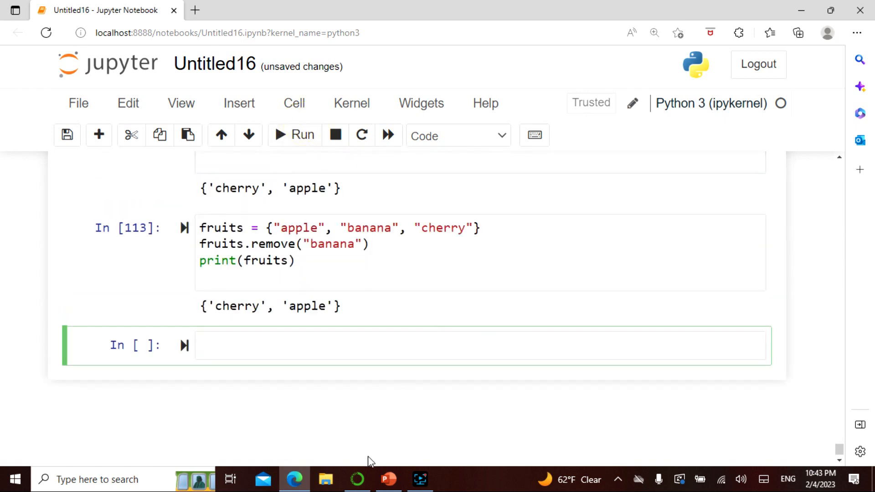
left_click(389, 479)
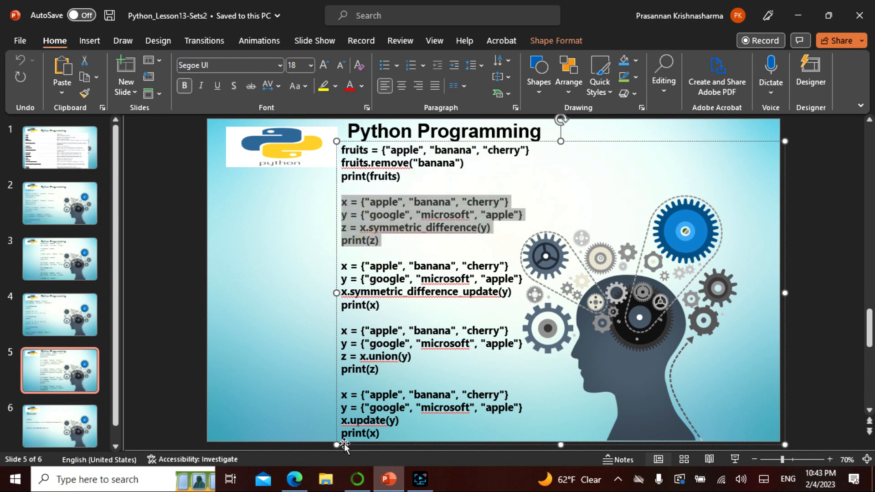
left_click(294, 479)
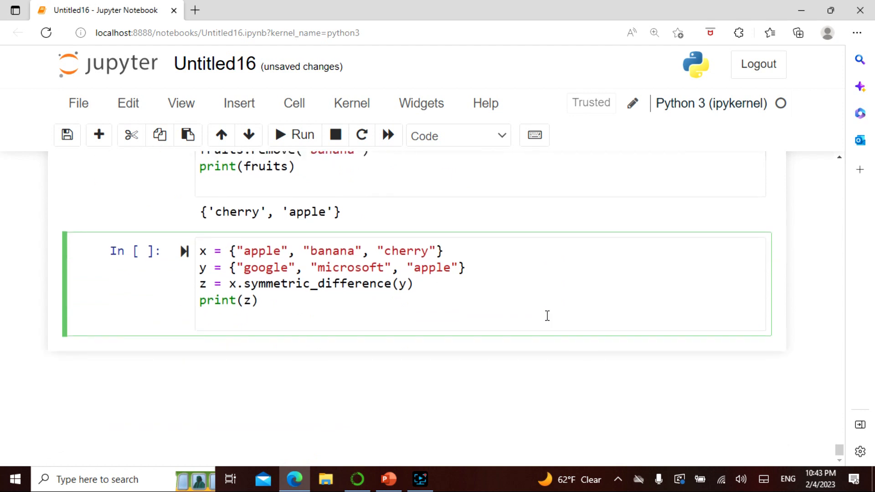
Step: Run the symmetric_difference() and symmetric_difference_update() cells, each printing {'google', 'microsoft', 'cherry', 'banana'}
left_click(295, 135)
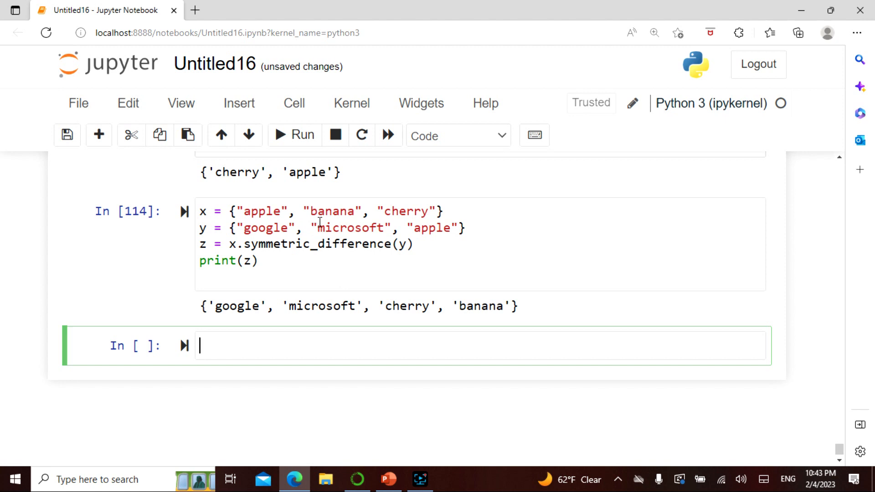
left_click(388, 480)
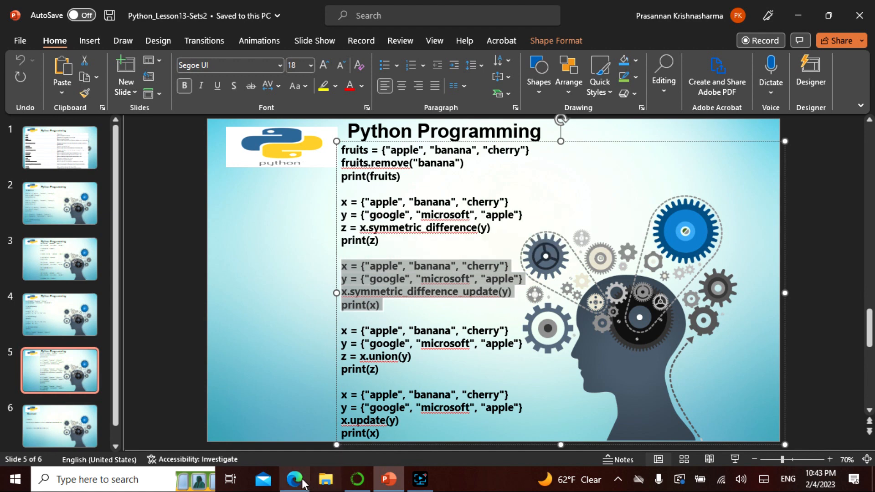
left_click(295, 478)
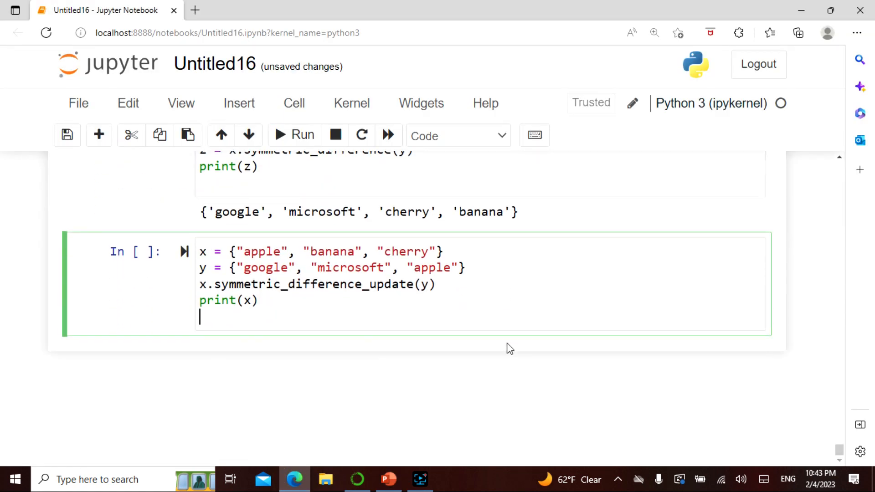
left_click(294, 135)
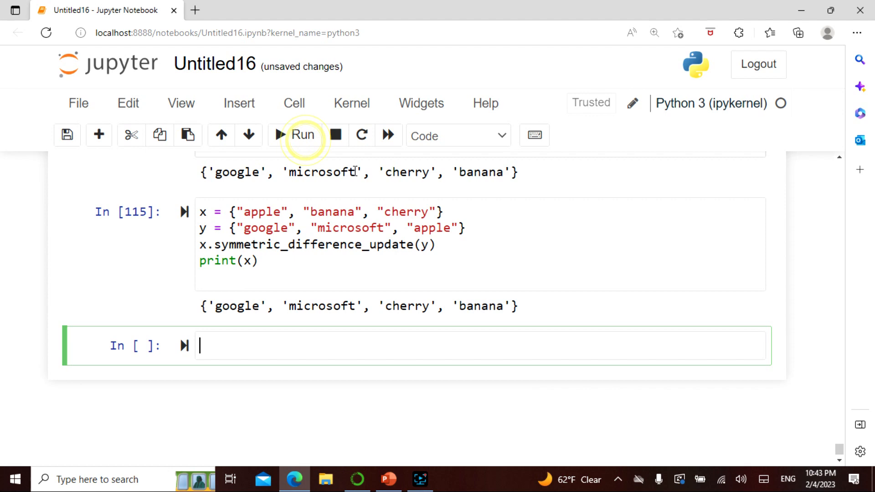
mouse_move(618, 236)
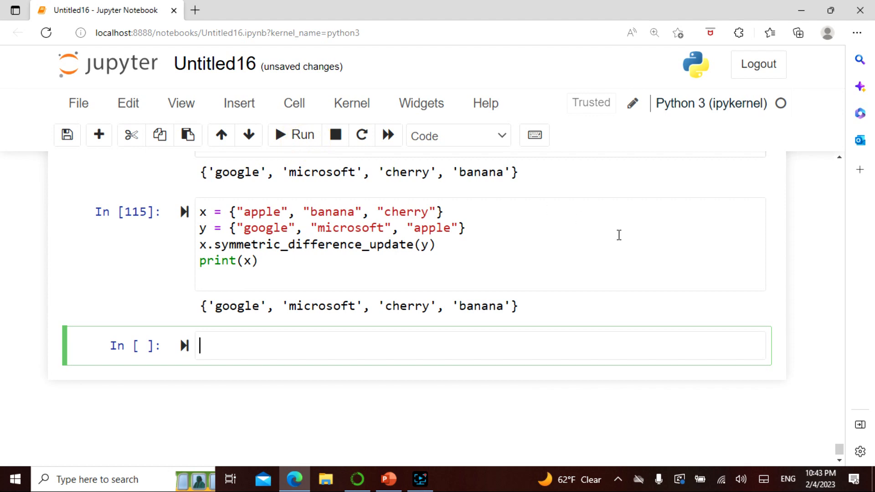
left_click(388, 479)
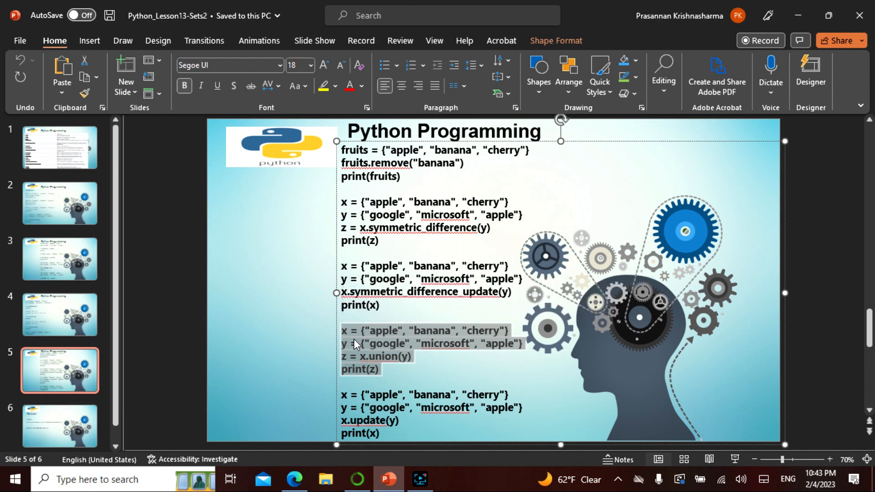
Step: Run the union() cell, printing {'google', 'cherry', 'microsoft', 'banana', 'apple'}, and save the notebook
left_click(294, 479)
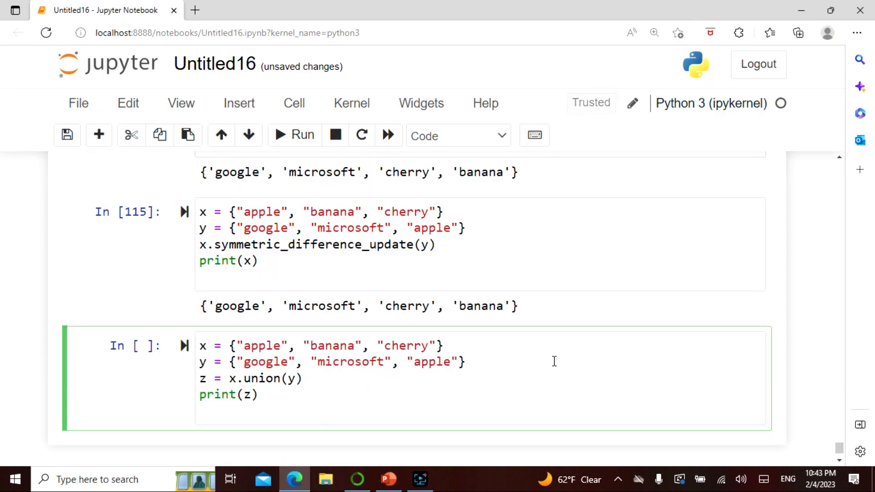
scroll("down", 3)
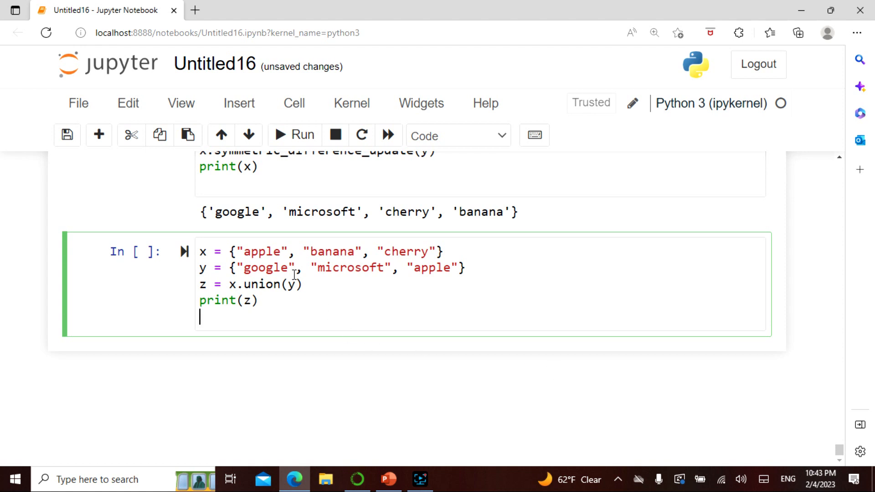
left_click(295, 134)
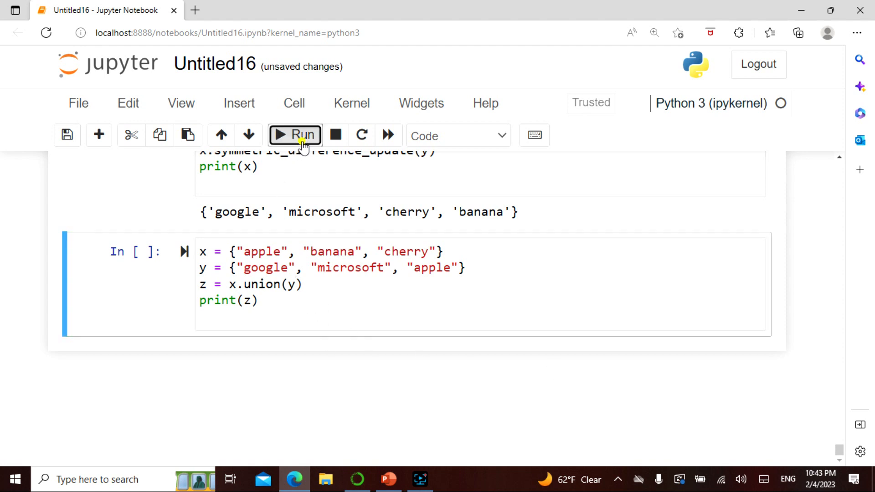
left_click(294, 135)
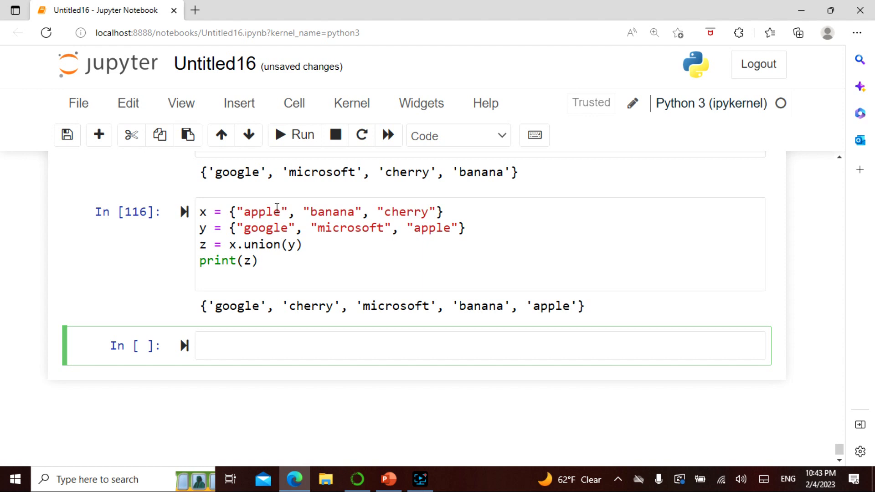
mouse_move(290, 231)
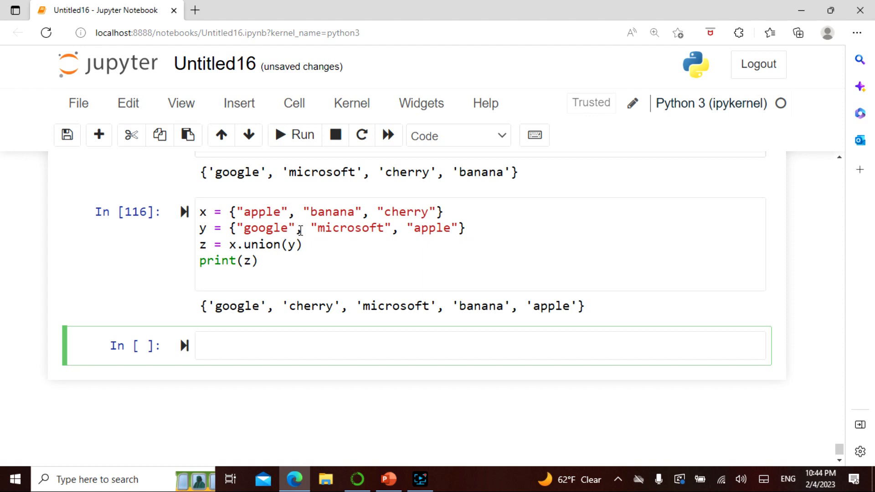
left_click(391, 346)
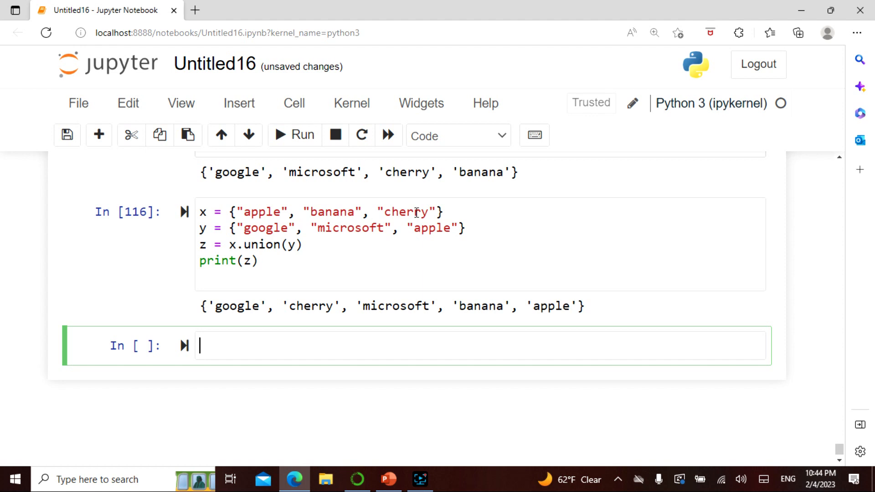
key("ctrl+s")
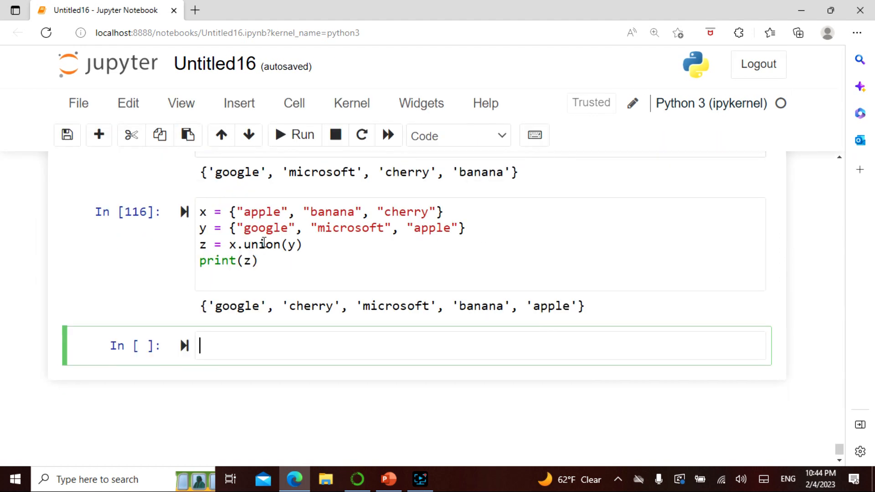
mouse_move(360, 229)
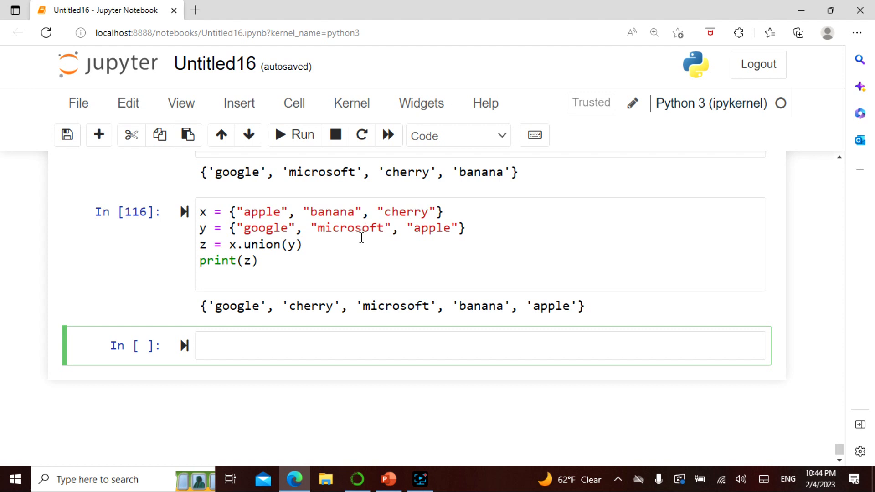
Step: Add the update() example with x = {"apple", "banana", "cherry"} and run it, printing the same five-item set
left_click(387, 479)
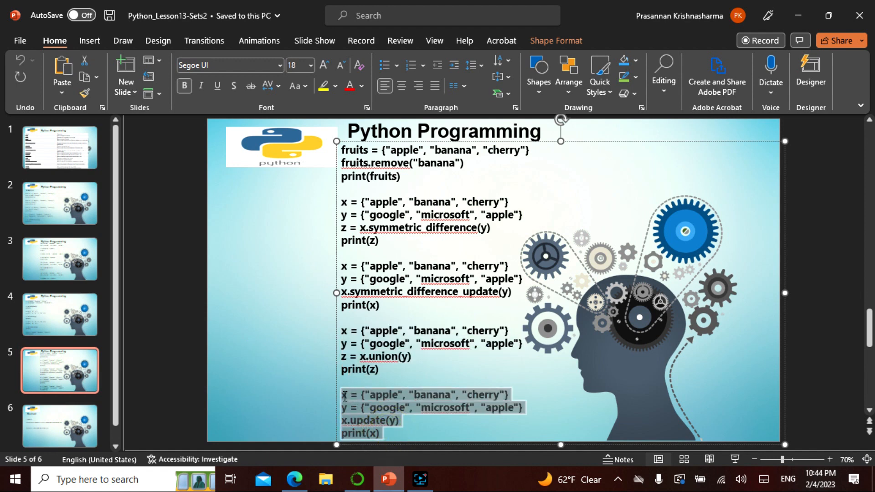
left_click(294, 478)
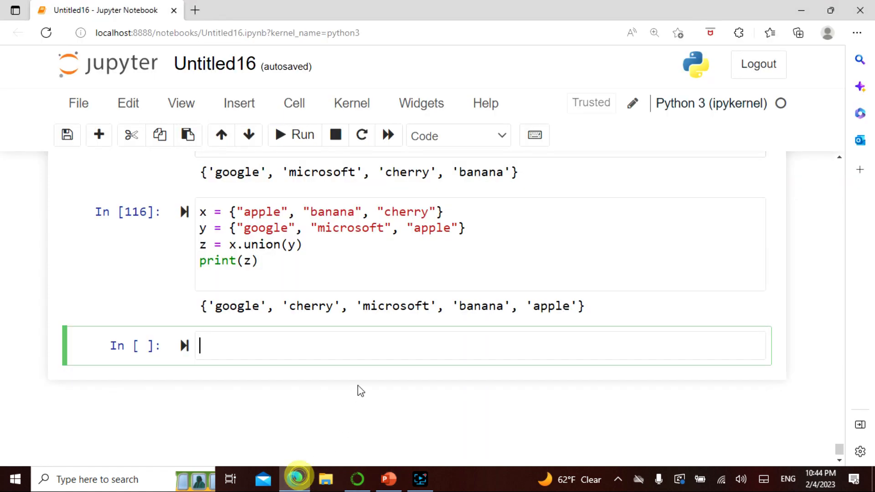
type("x = {\"apple\", \"banana\", \"cherry\"}")
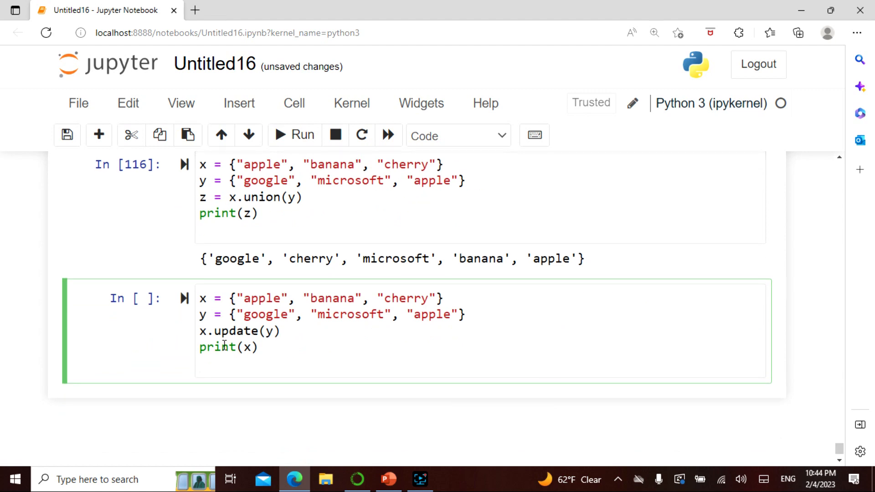
left_click(295, 135)
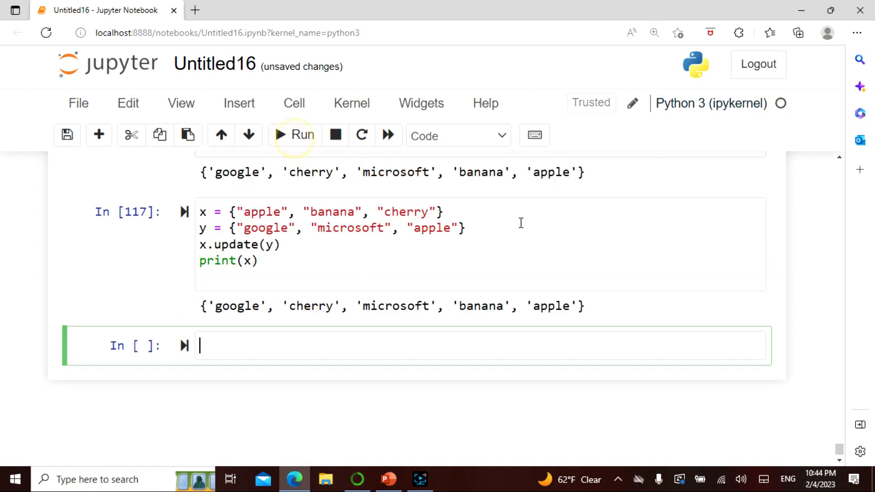
left_click(389, 478)
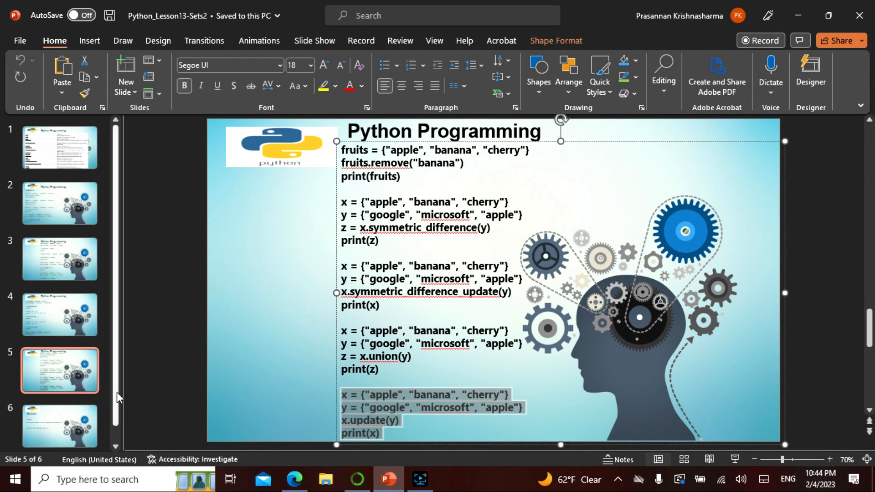
mouse_move(834, 318)
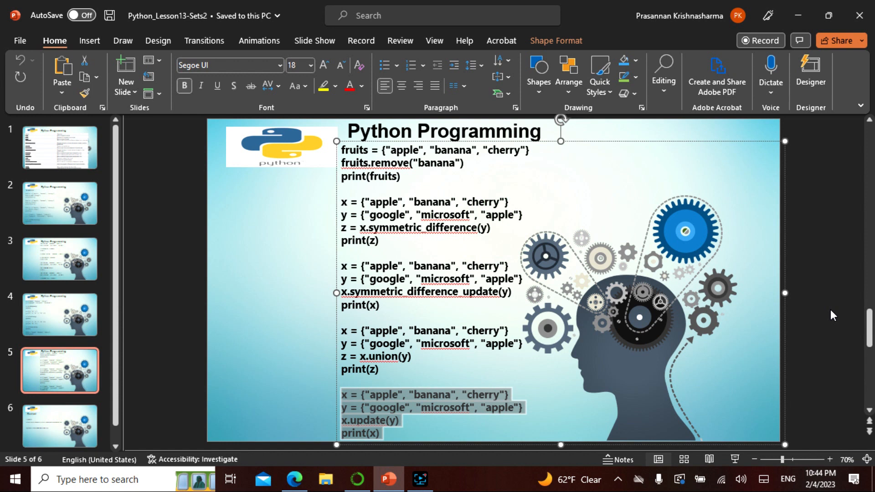
Step: Show the final Contact slide (slide 6) in the PowerPoint deck
left_click(60, 410)
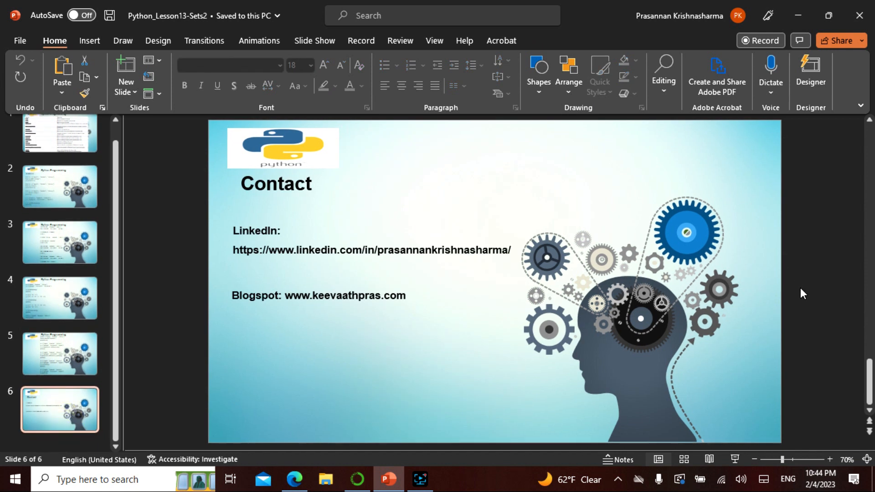
mouse_move(801, 313)
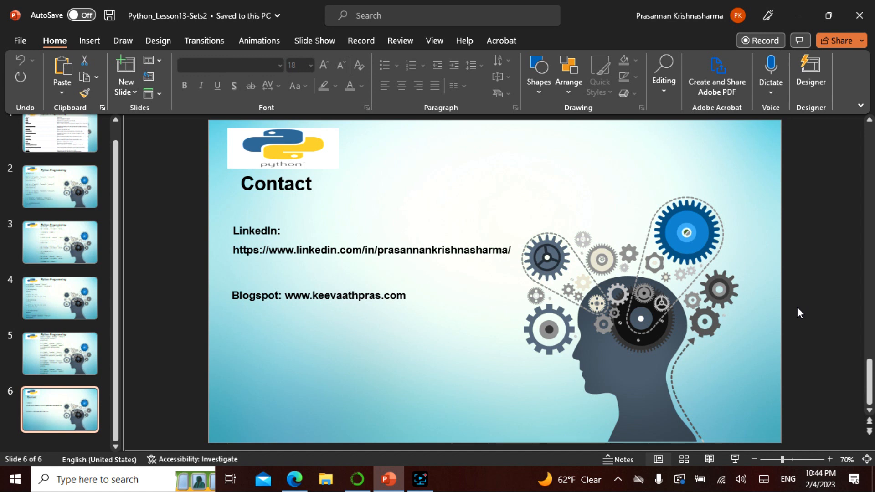
mouse_move(786, 307)
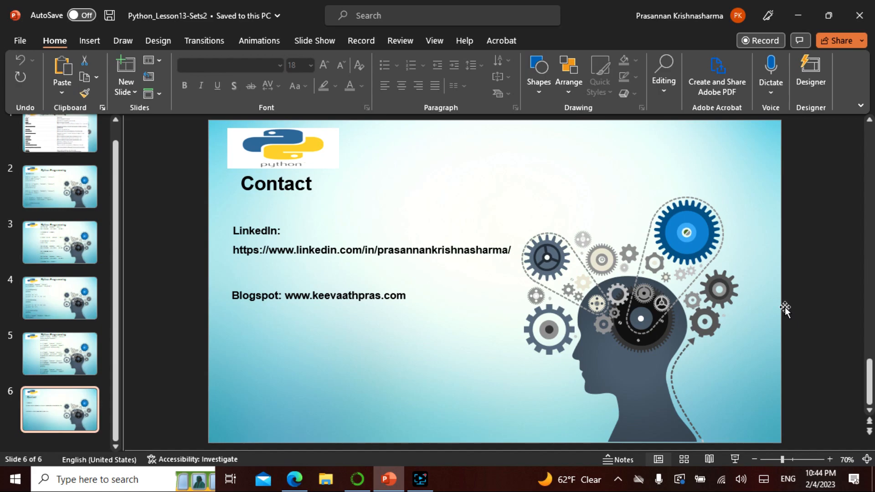